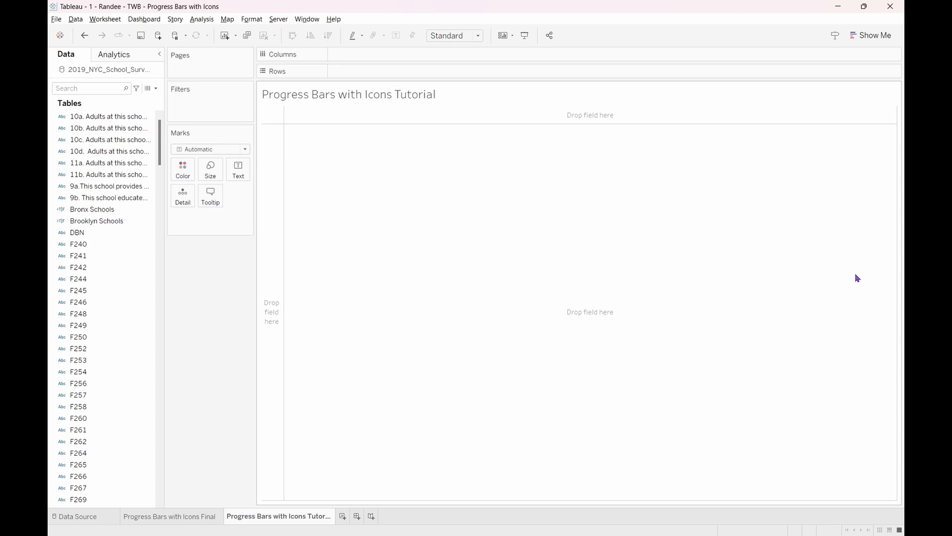
pyautogui.moveTo(364, 378)
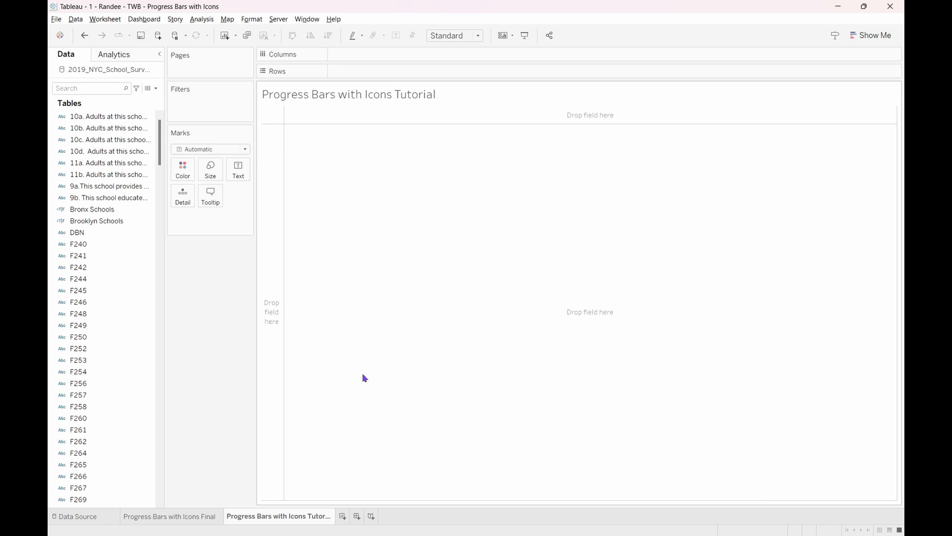
# Show the data source page for the 2019_NYC_School_Survey Excel connection.
pyautogui.click(75, 516)
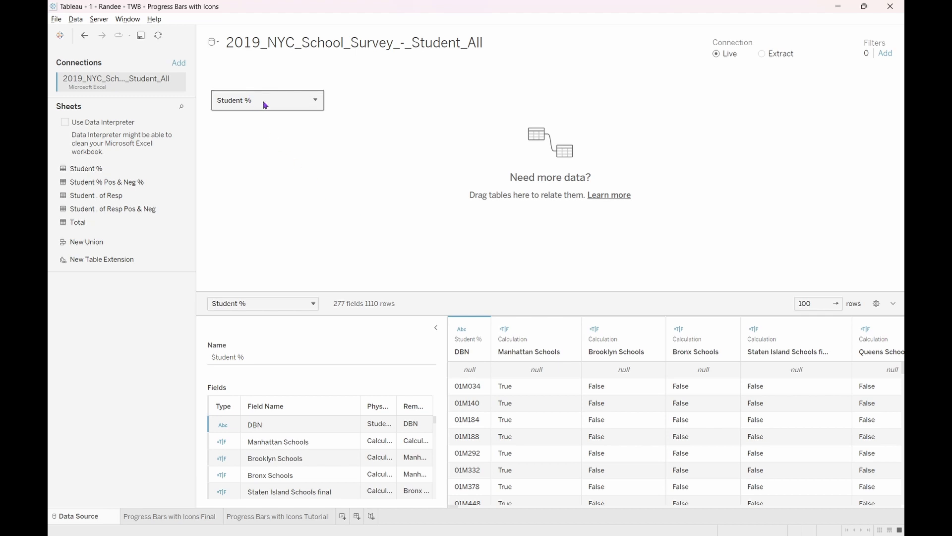
pyautogui.moveTo(306, 108)
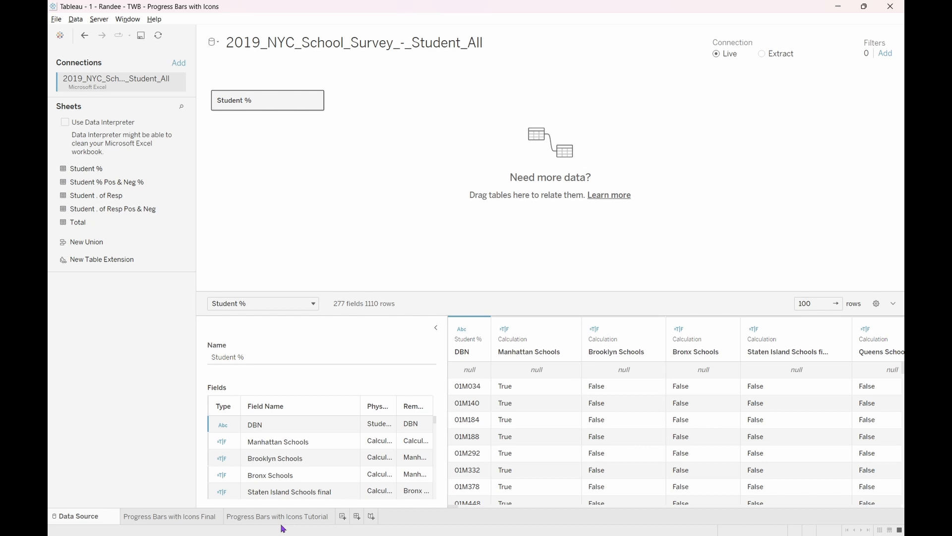
# Put DBN on Rows of the tutorial worksheet, adding all 1,110 members.
pyautogui.click(278, 516)
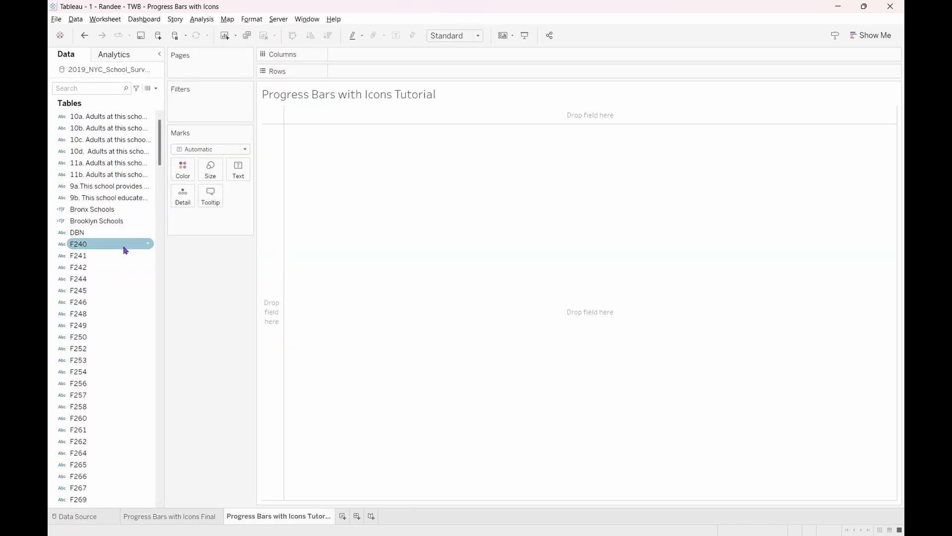
pyautogui.scroll(-3)
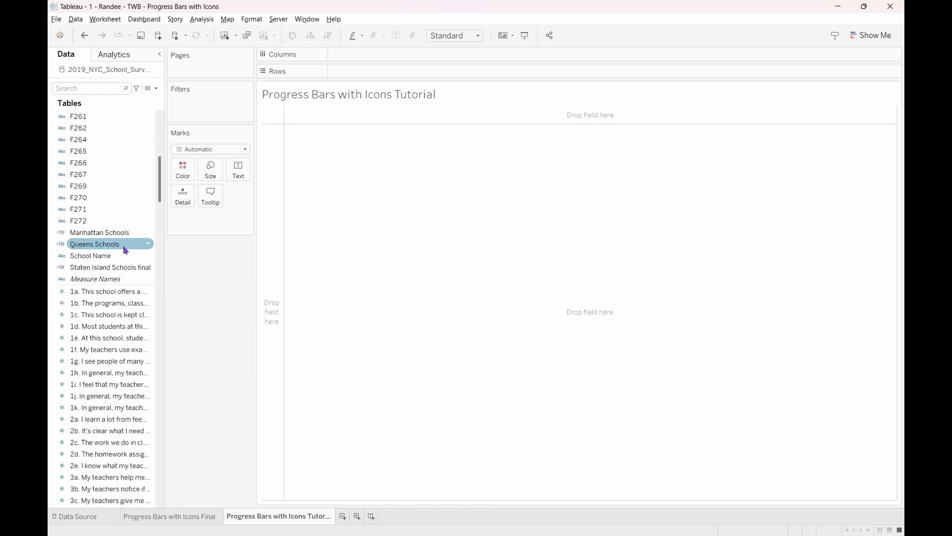
pyautogui.scroll(3)
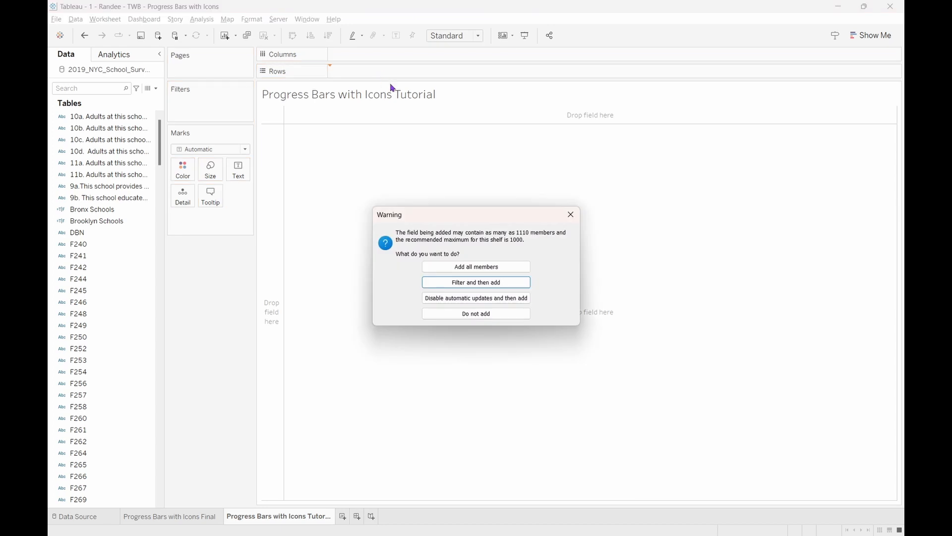
pyautogui.moveTo(446, 248)
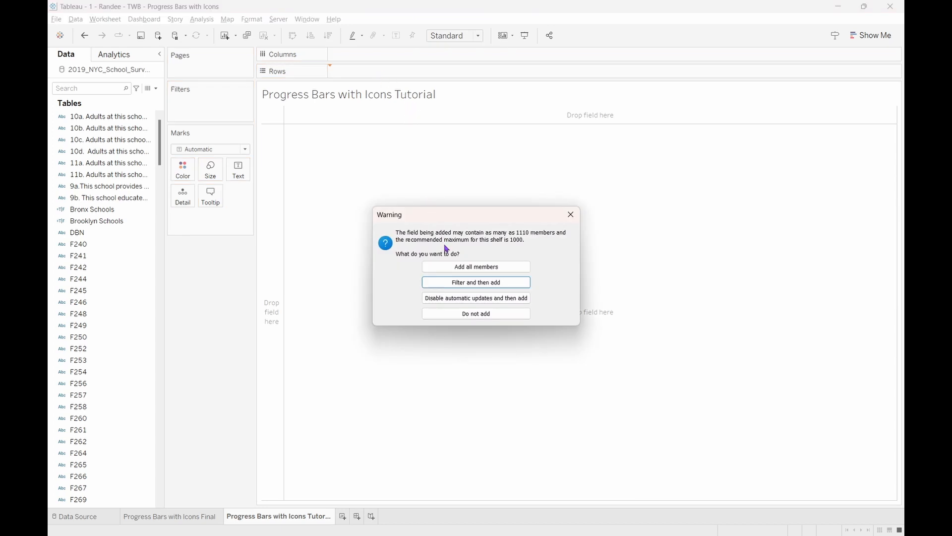
pyautogui.click(475, 266)
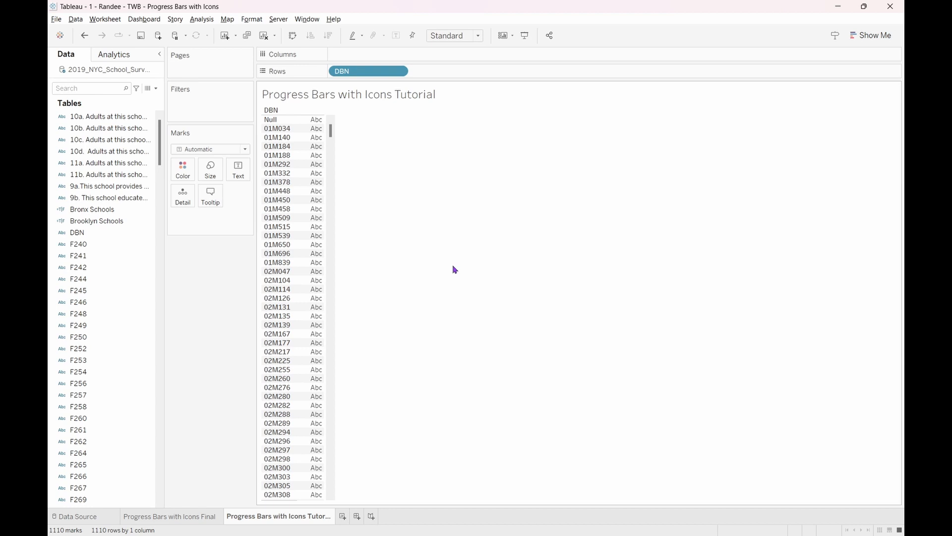
pyautogui.moveTo(313, 199)
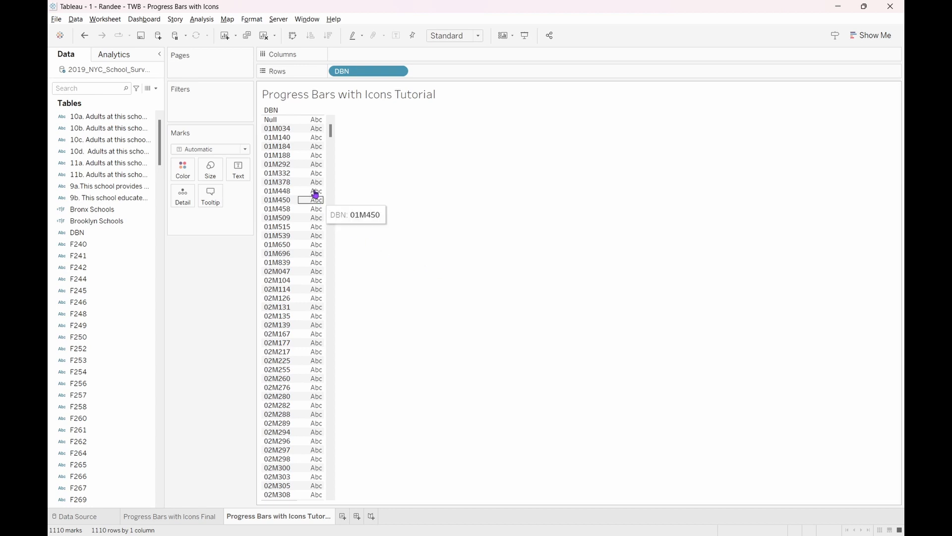
pyautogui.moveTo(277, 228)
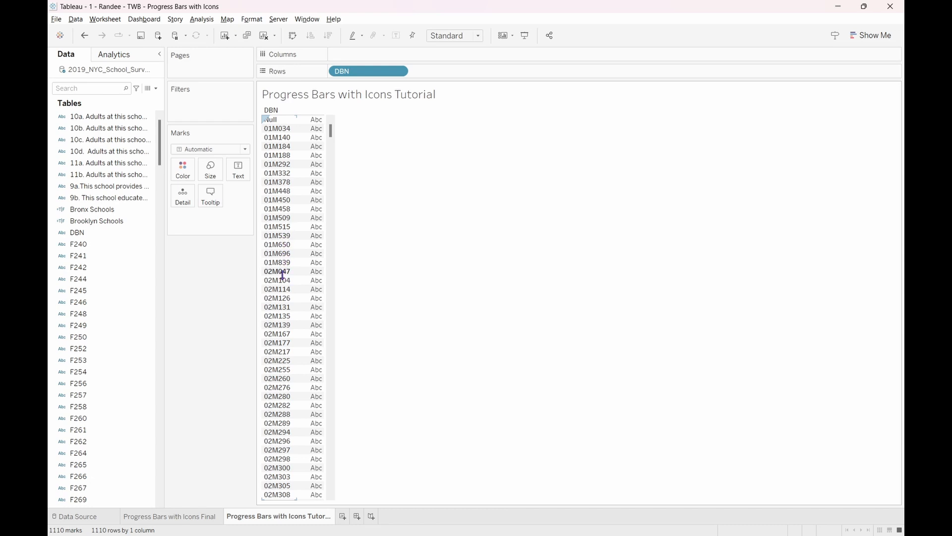
pyautogui.scroll(-3)
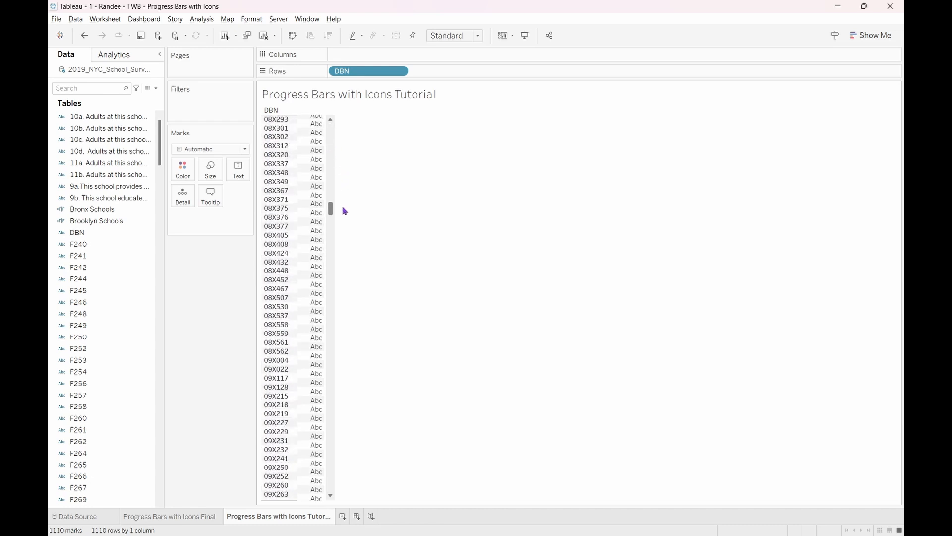
pyautogui.scroll(-3)
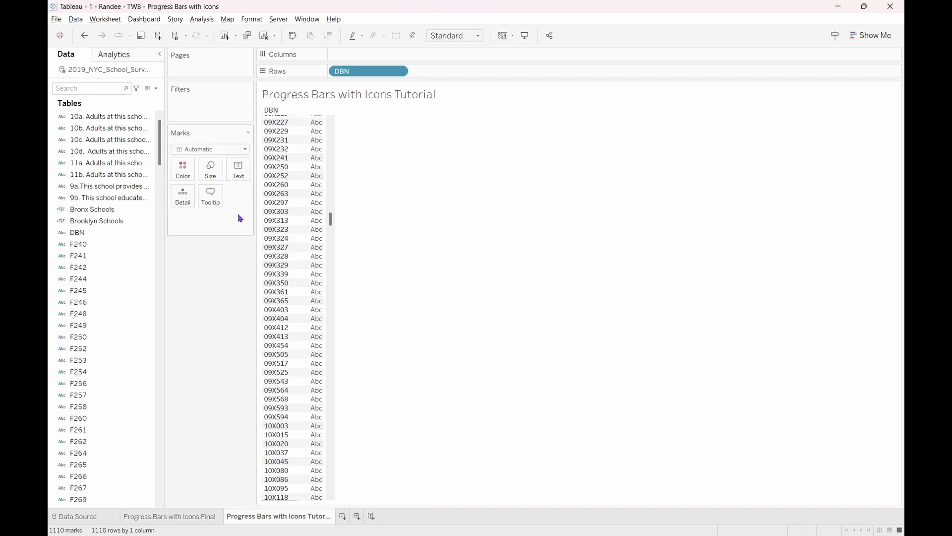
pyautogui.moveTo(159, 96)
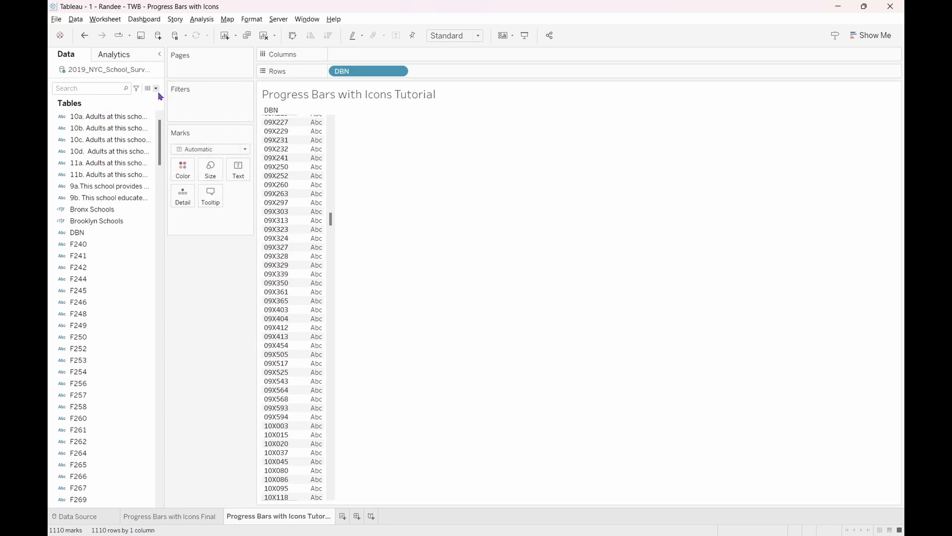
# Create calculated field 'Staten Island Schools' with formula CONTAINS([DBN], "R").
pyautogui.click(155, 88)
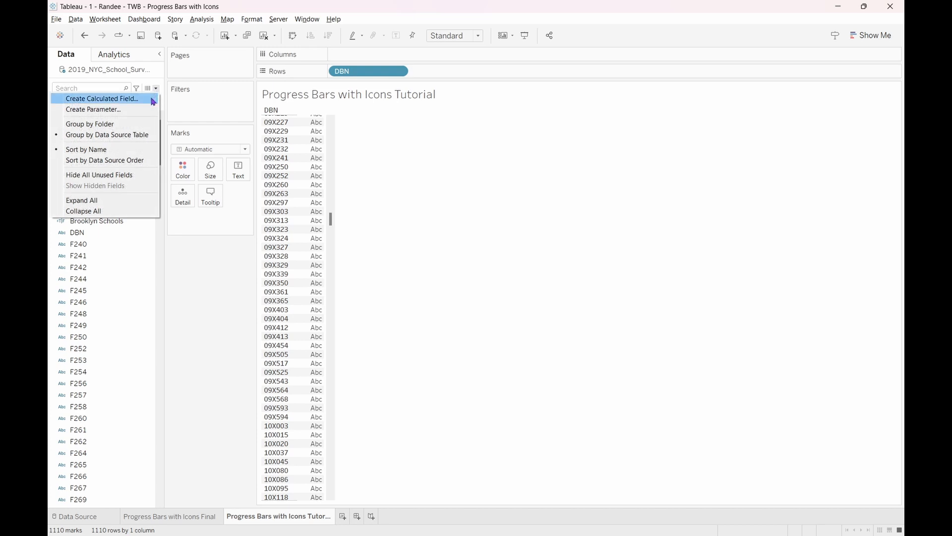
pyautogui.click(102, 98)
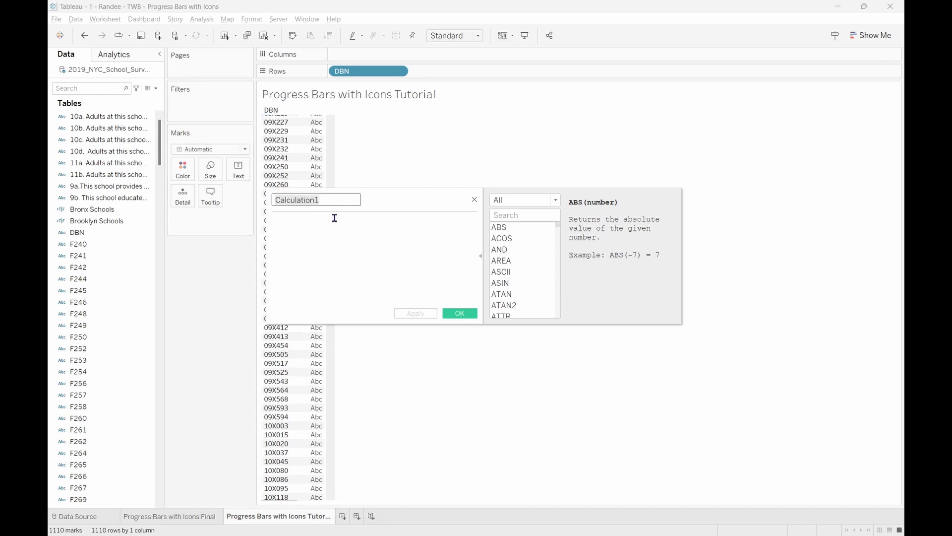
pyautogui.write('Stateh')
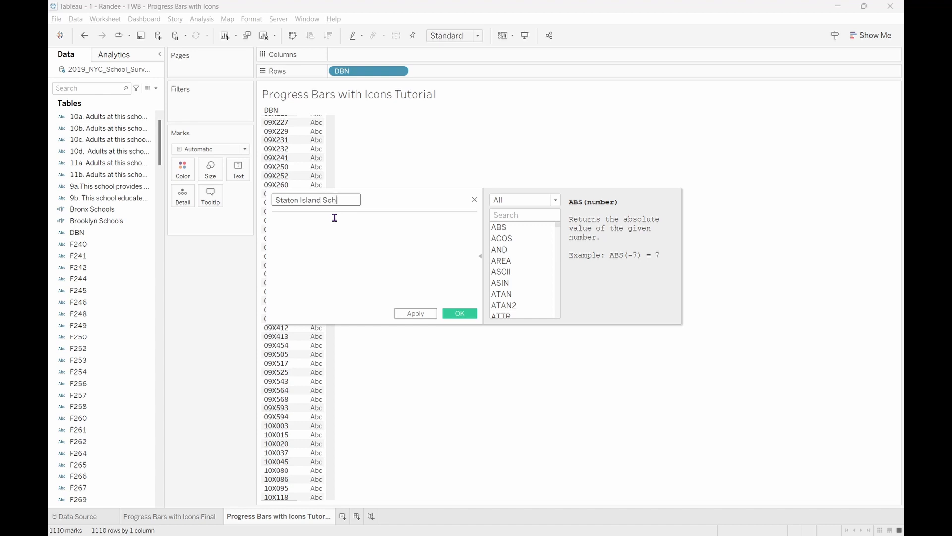
pyautogui.write('ools')
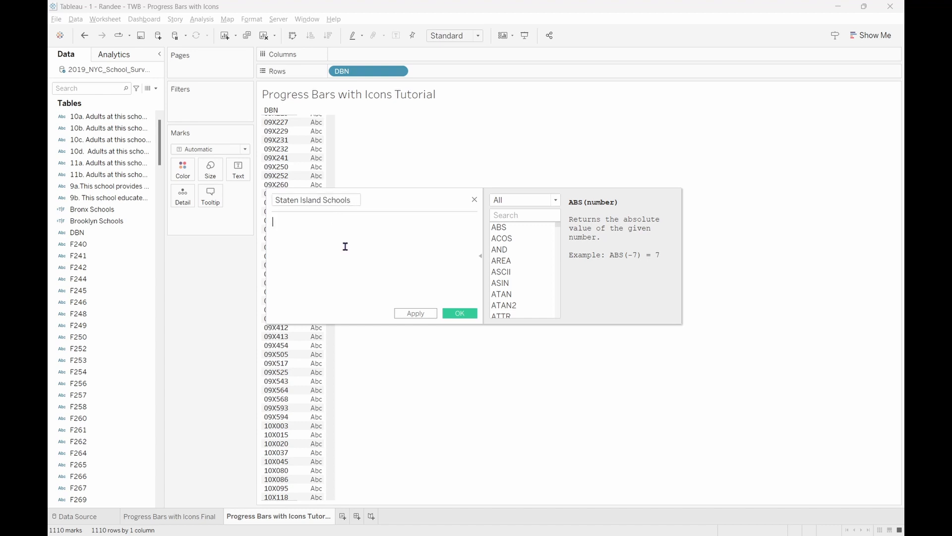
pyautogui.write('co')
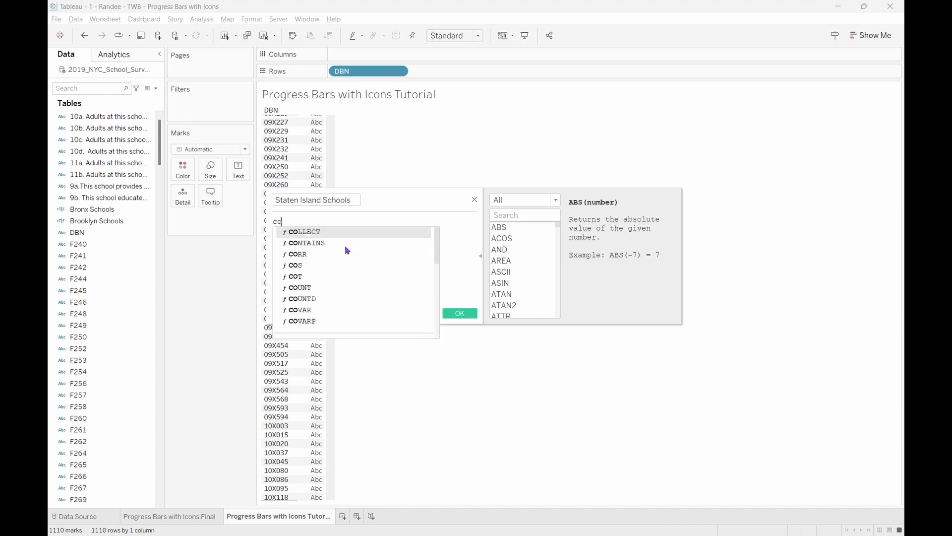
pyautogui.click(306, 243)
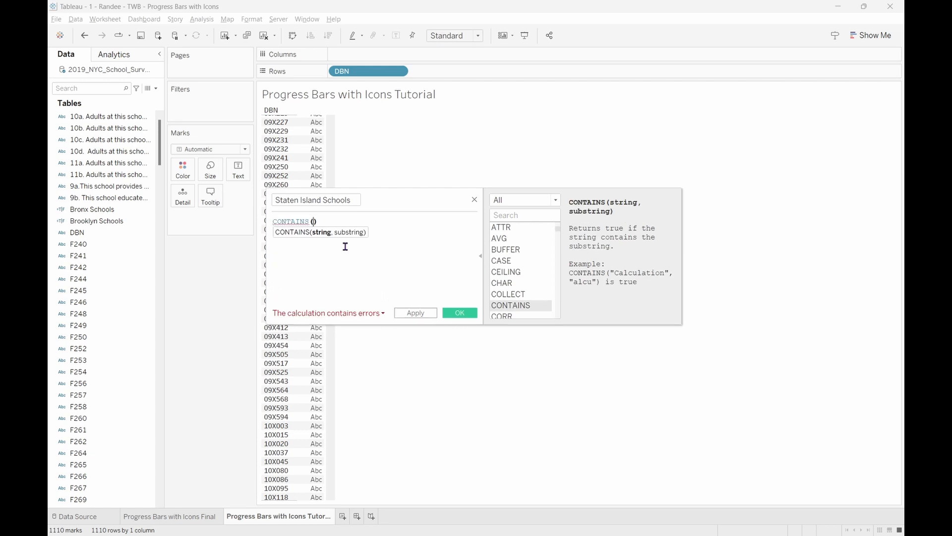
pyautogui.write('d')
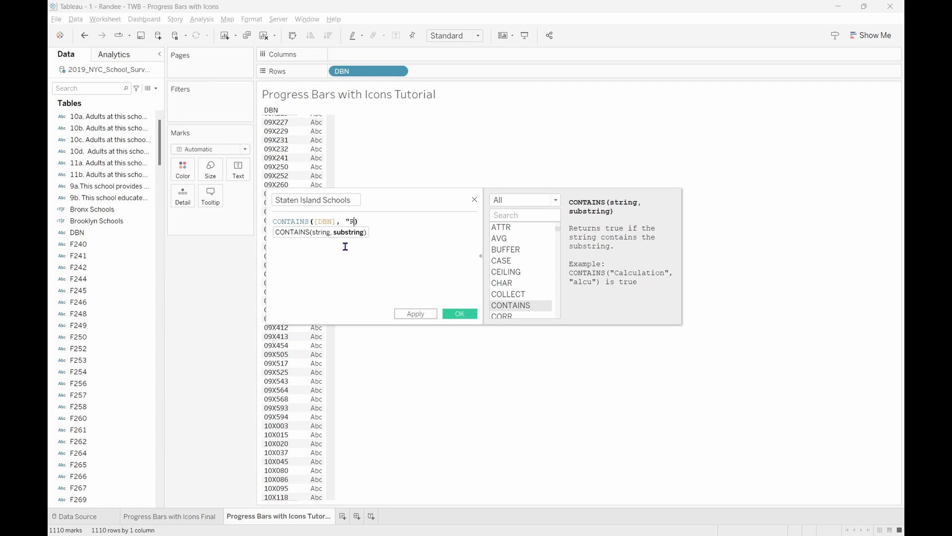
pyautogui.write('R')
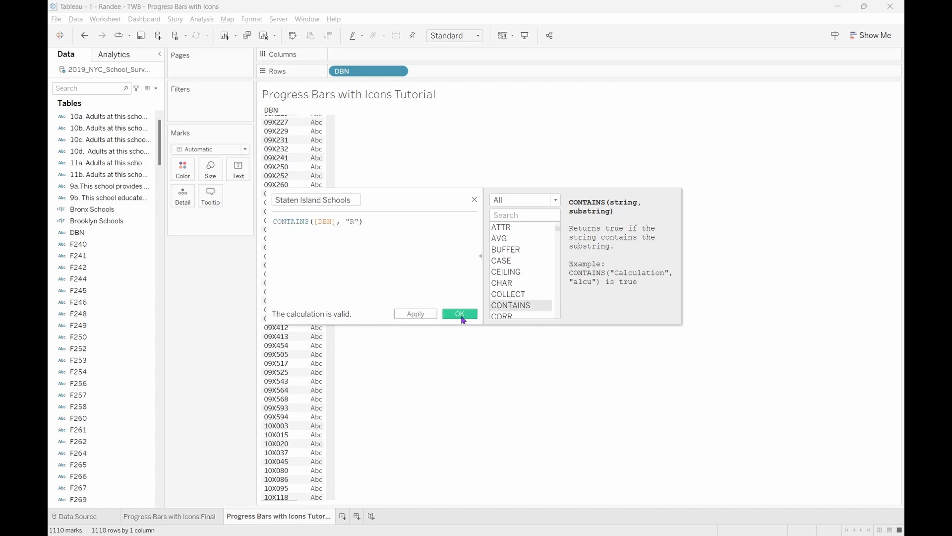
pyautogui.click(460, 314)
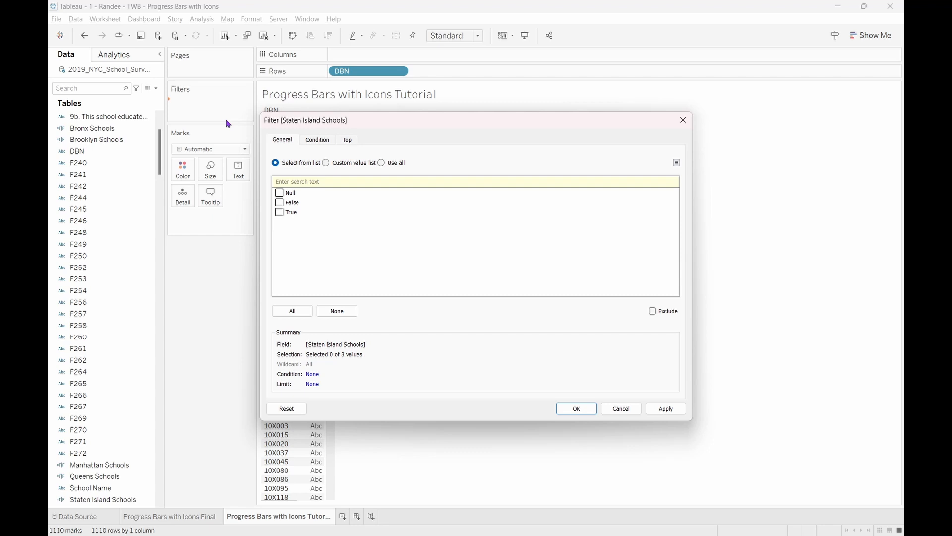
pyautogui.moveTo(306, 144)
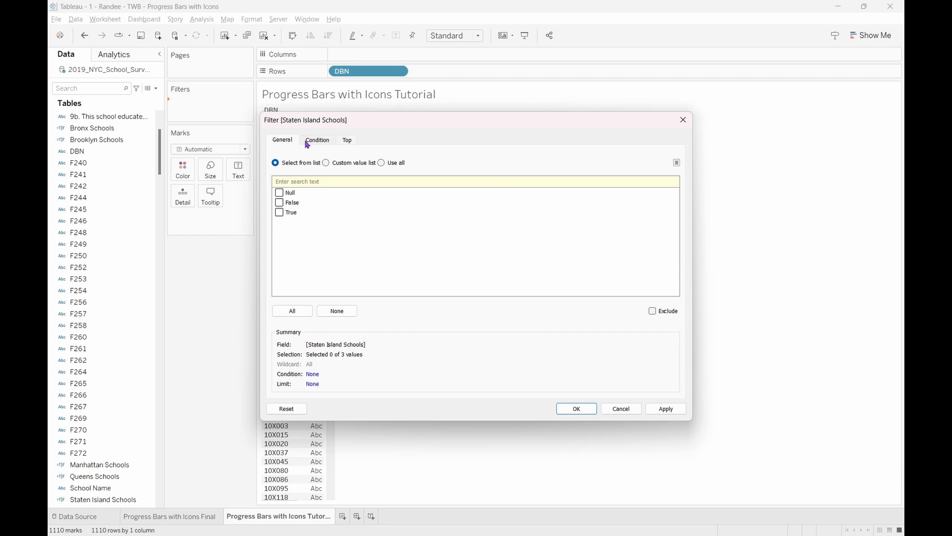
pyautogui.moveTo(366, 238)
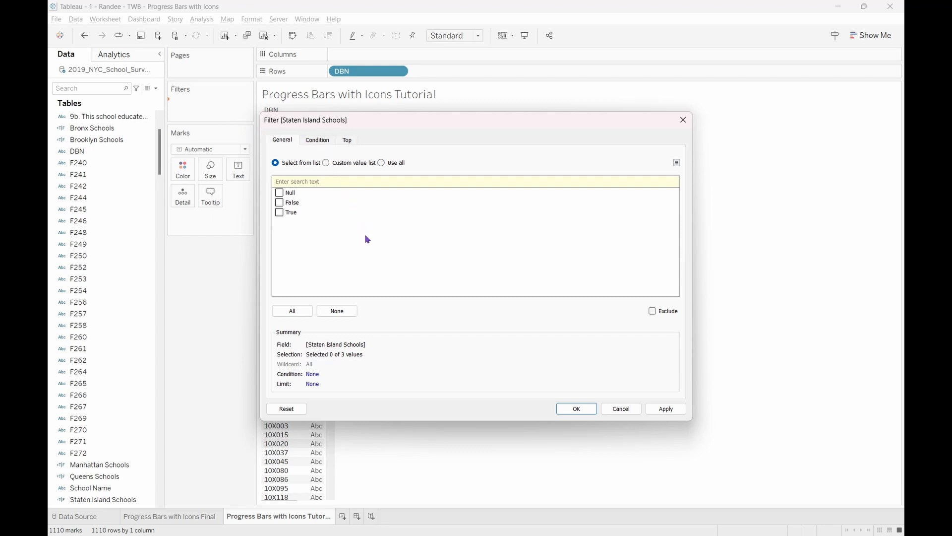
pyautogui.moveTo(283, 216)
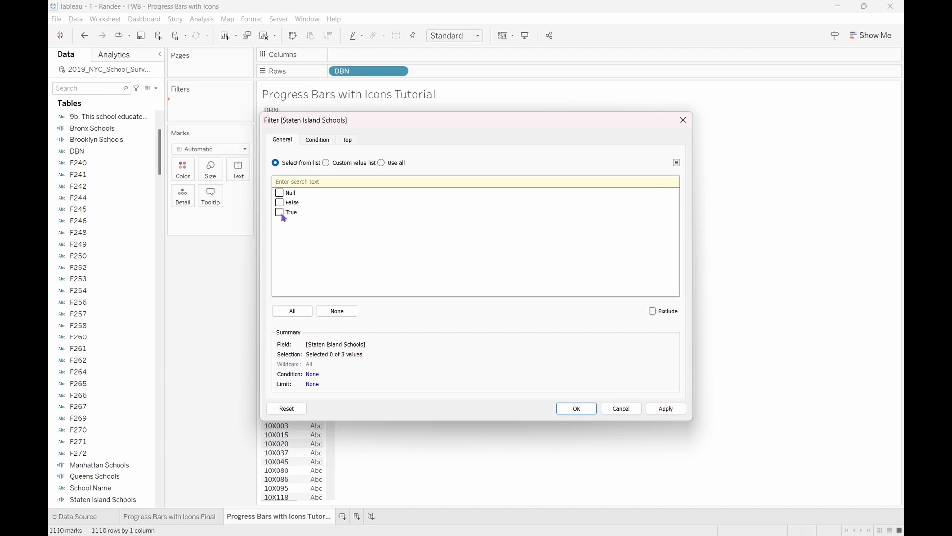
# Filter Staten Island Schools to True, leaving 34 R-coded DBN rows.
pyautogui.click(279, 211)
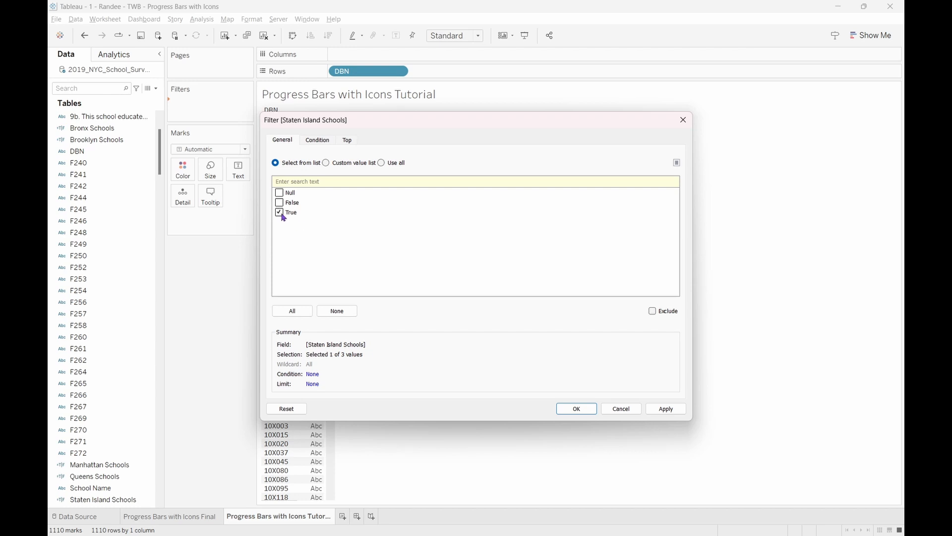
pyautogui.moveTo(381, 238)
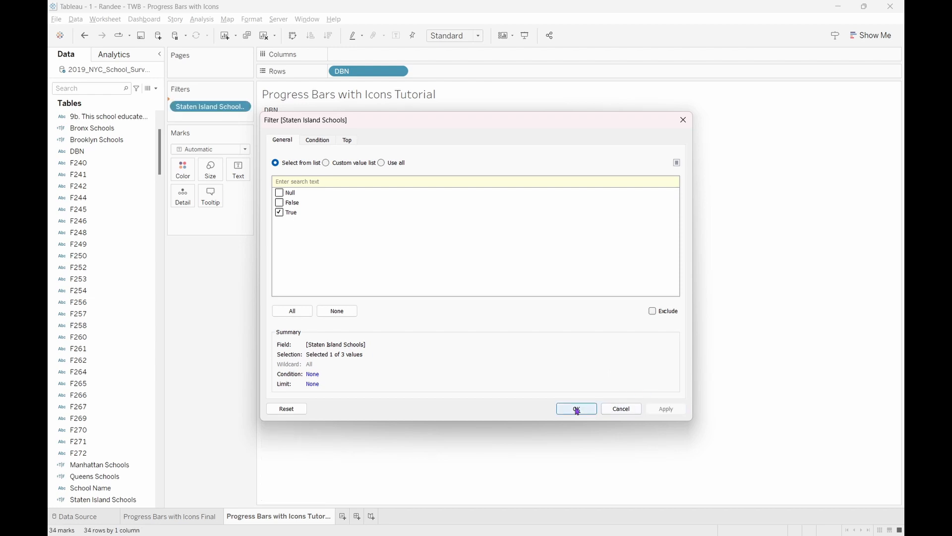
pyautogui.click(576, 408)
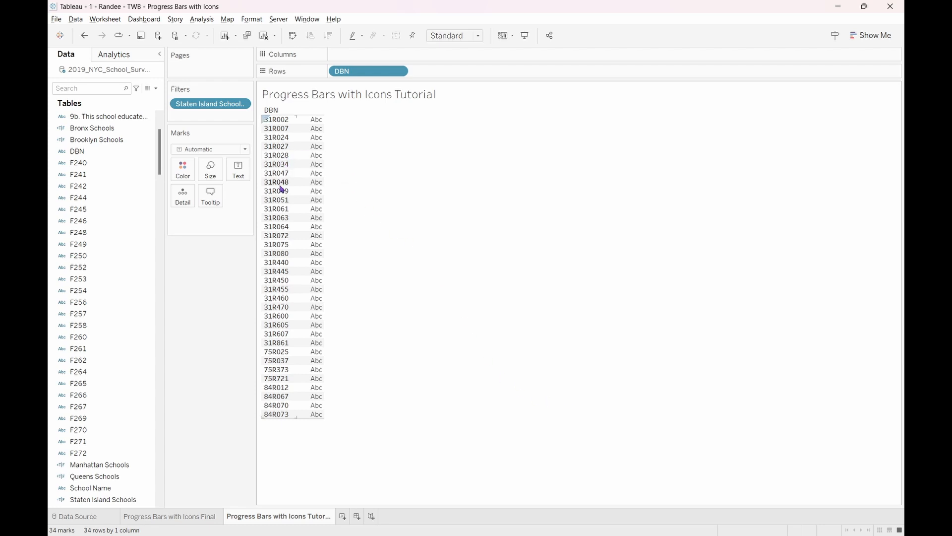
pyautogui.moveTo(425, 287)
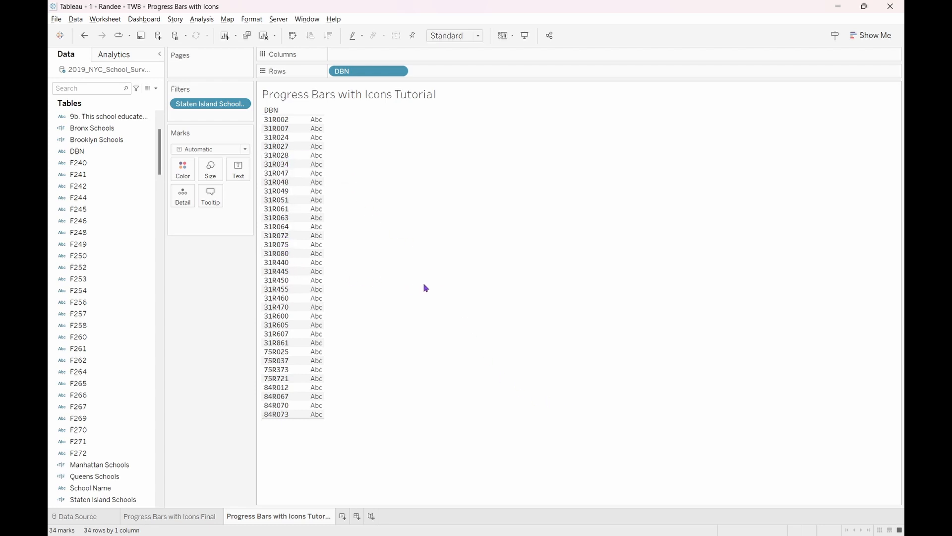
pyautogui.moveTo(428, 276)
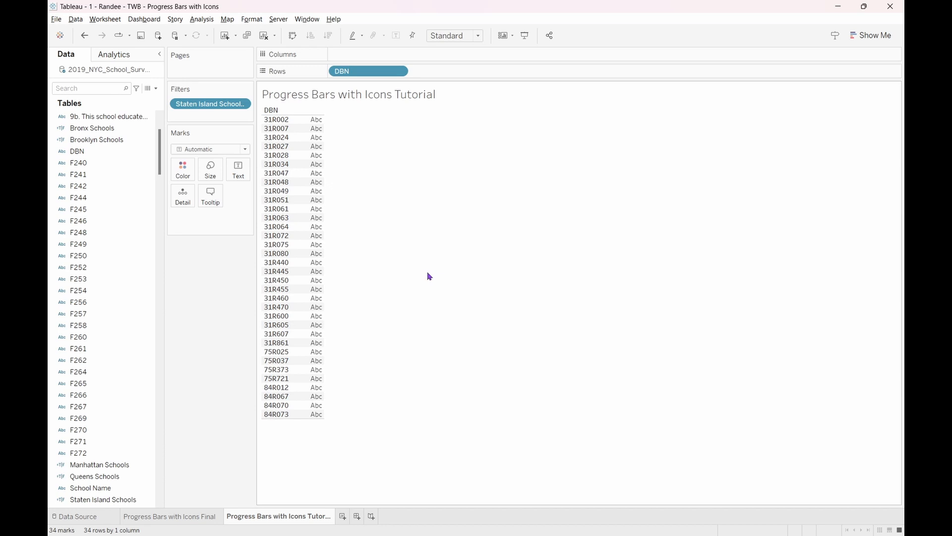
# Add School Name to Rows beside DBN.
pyautogui.click(78, 174)
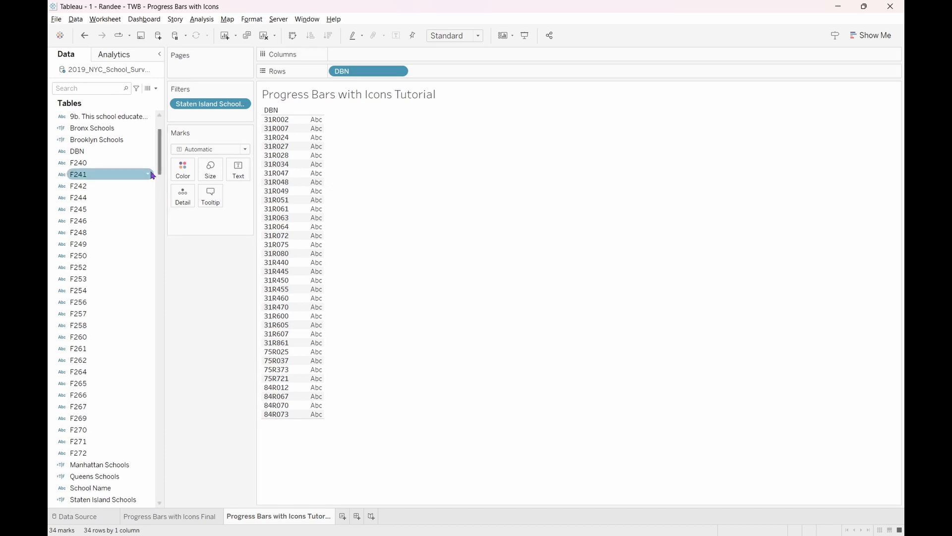
pyautogui.click(90, 488)
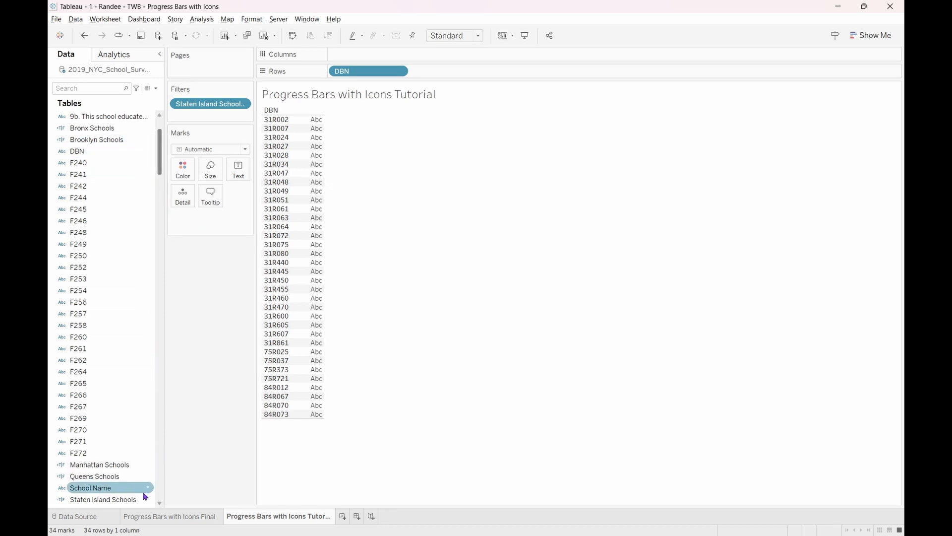
pyautogui.rightClick(103, 499)
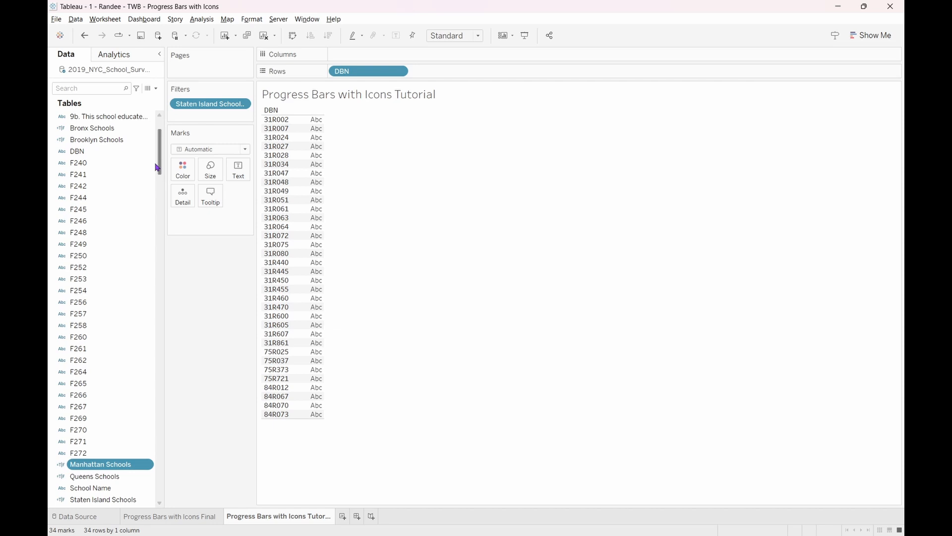
pyautogui.write('school nam')
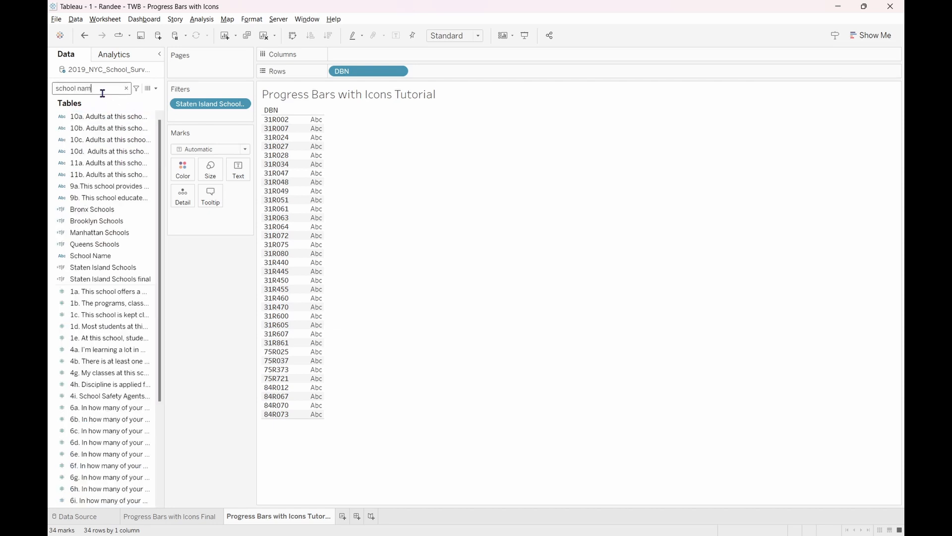
pyautogui.write('e')
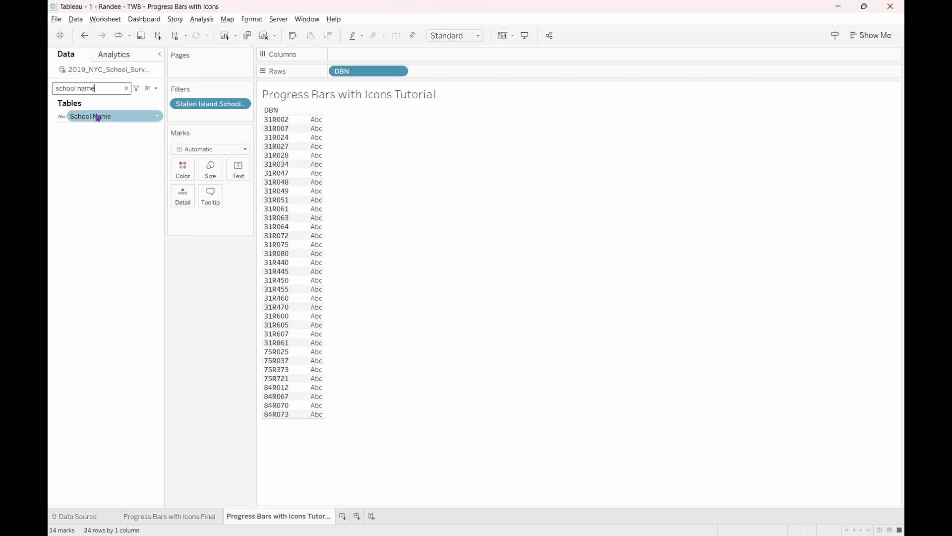
pyautogui.moveTo(90, 116); pyautogui.dragTo(321, 78)
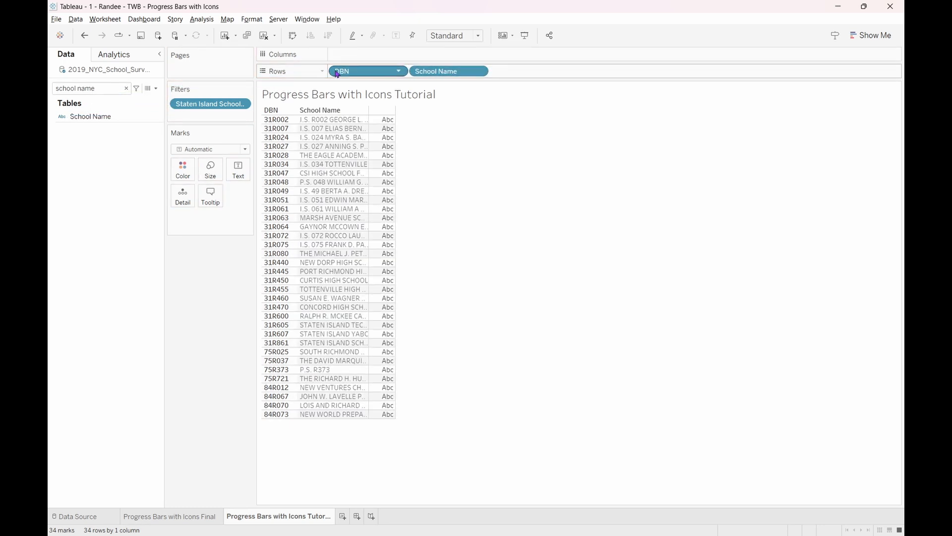
# Search the Data pane for the Total Student Response Rate field.
pyautogui.click(127, 88)
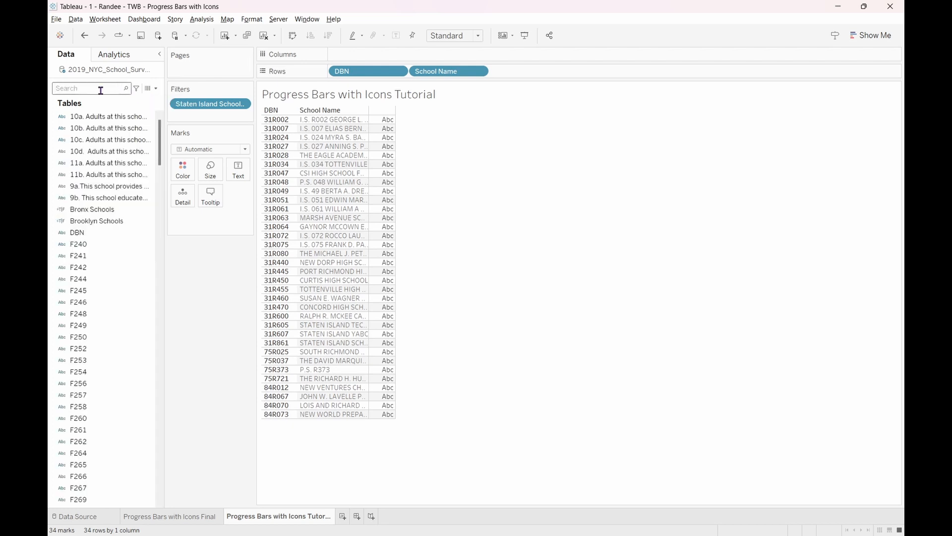
pyautogui.write('student')
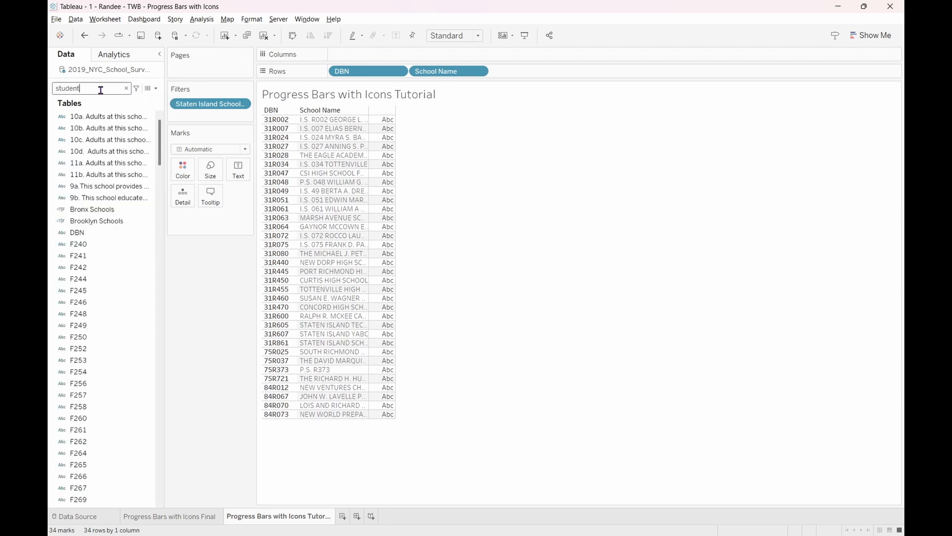
pyautogui.write('response')
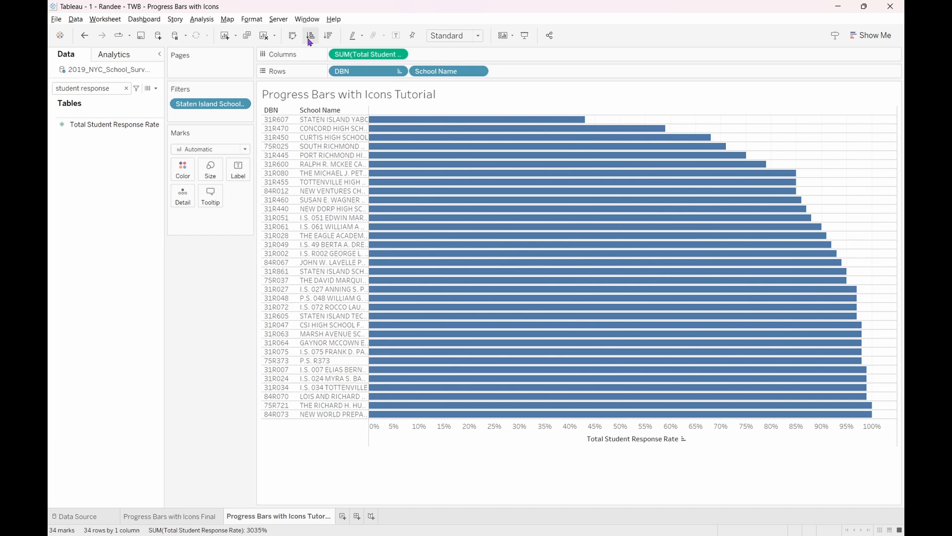
pyautogui.moveTo(480, 71)
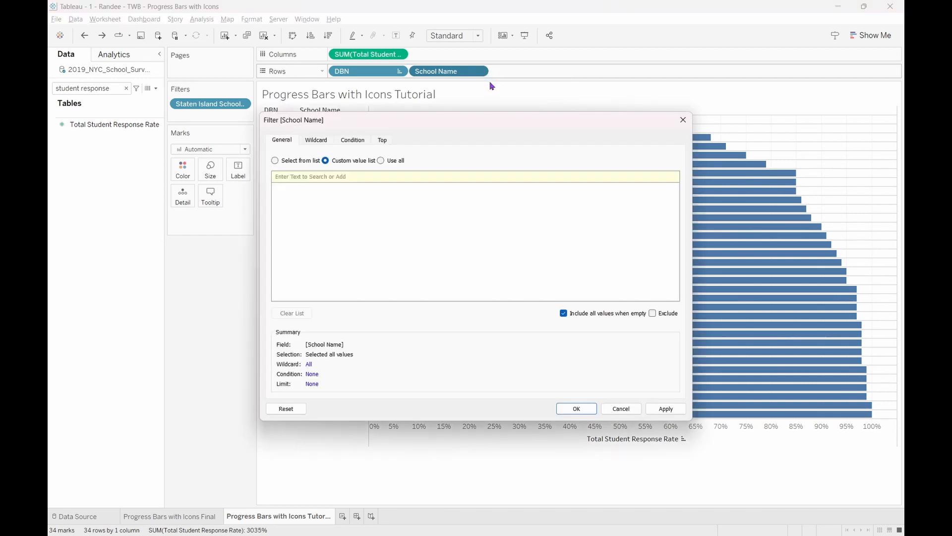
# Filter School Name to Bottom 10 by response rate and show the Staten Island filter.
pyautogui.click(381, 140)
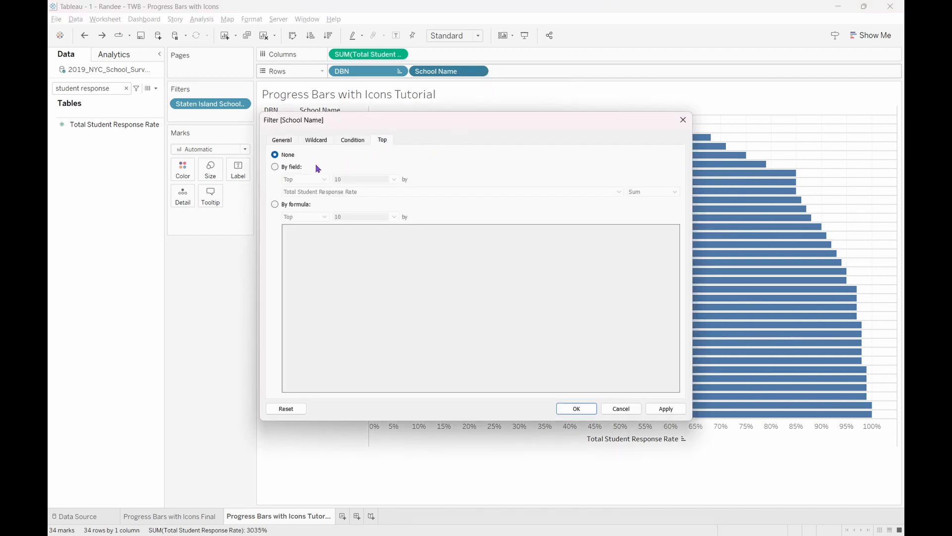
pyautogui.click(276, 166)
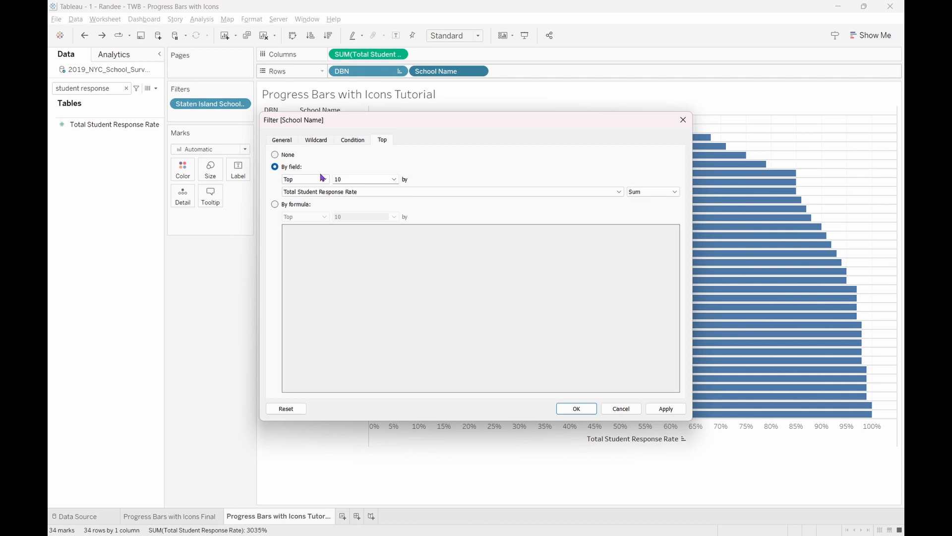
pyautogui.click(303, 179)
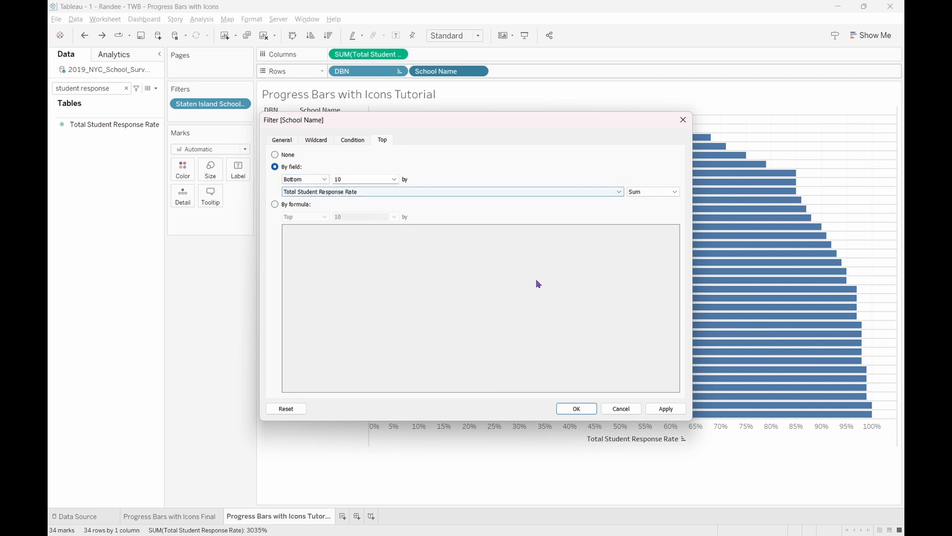
pyautogui.click(576, 408)
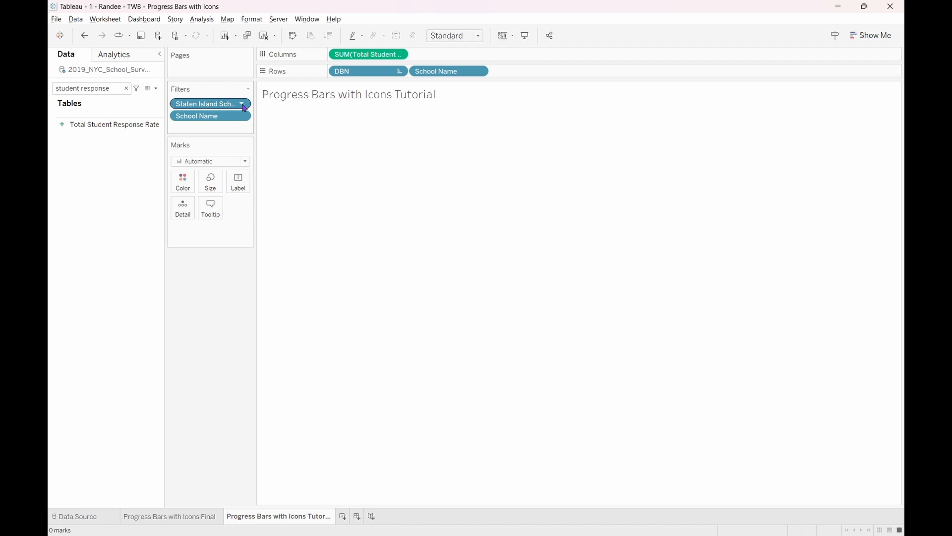
pyautogui.click(241, 103)
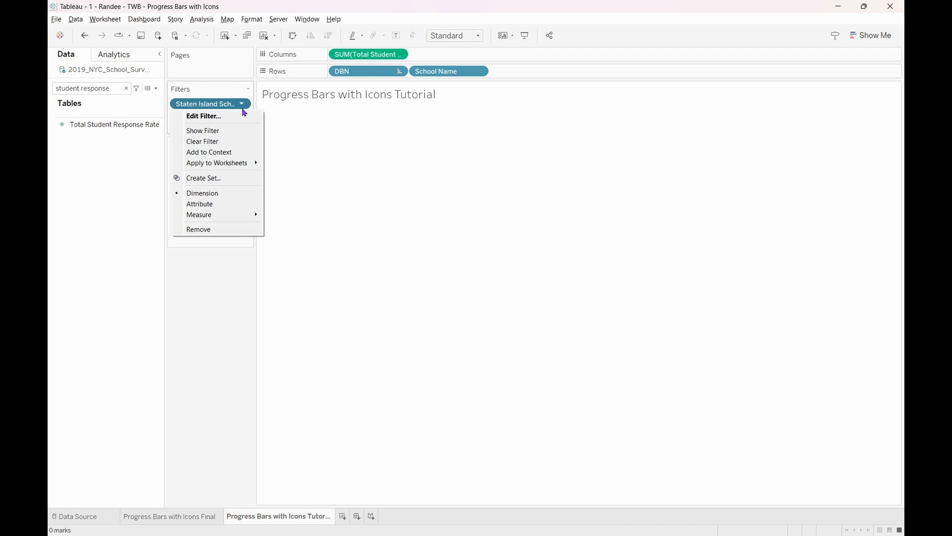
pyautogui.moveTo(202, 130)
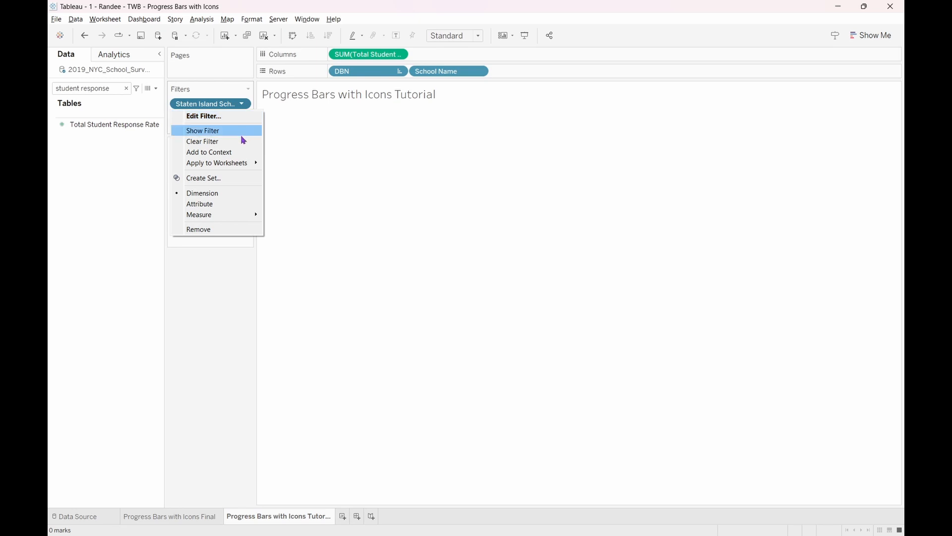
pyautogui.click(202, 130)
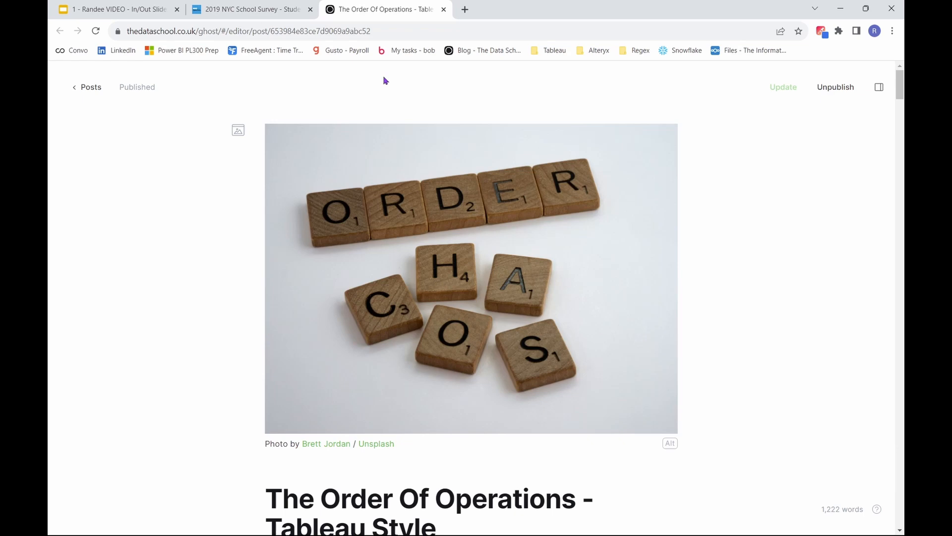
pyautogui.moveTo(468, 235)
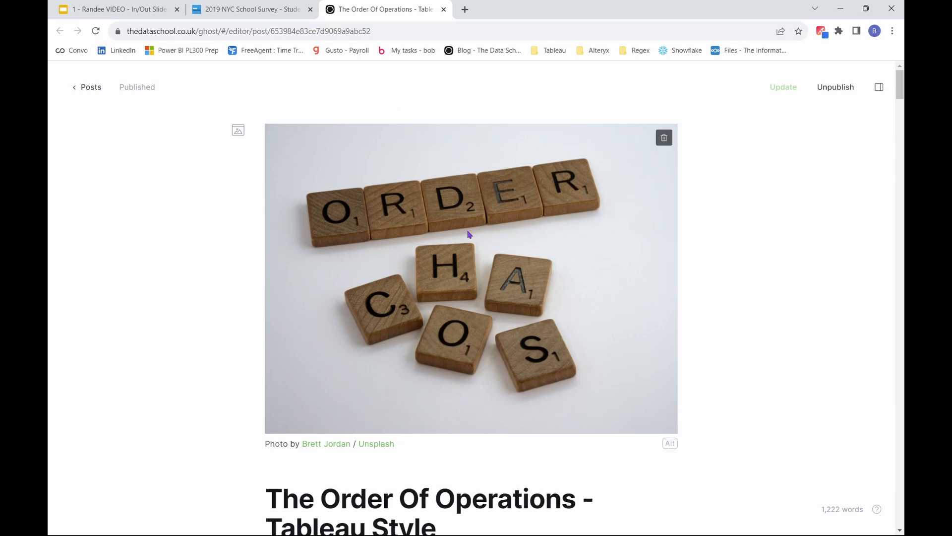
# Scroll the Ghost Order of Operations post to the Context Filters section.
pyautogui.scroll(-3)
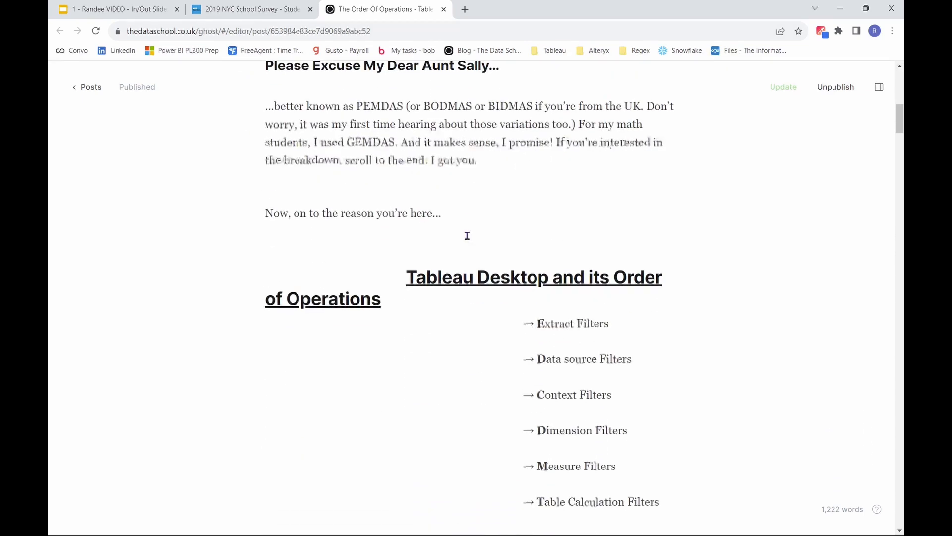
pyautogui.scroll(-3)
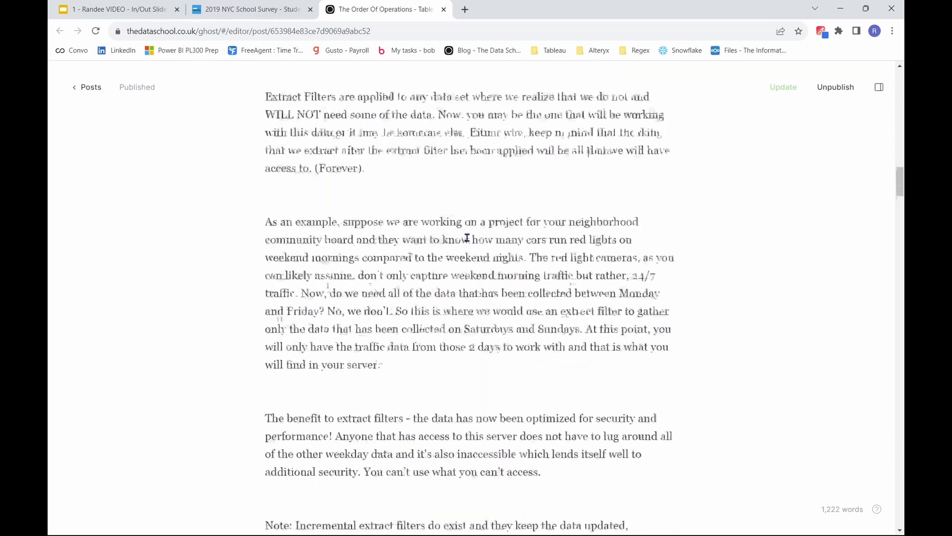
pyautogui.scroll(3)
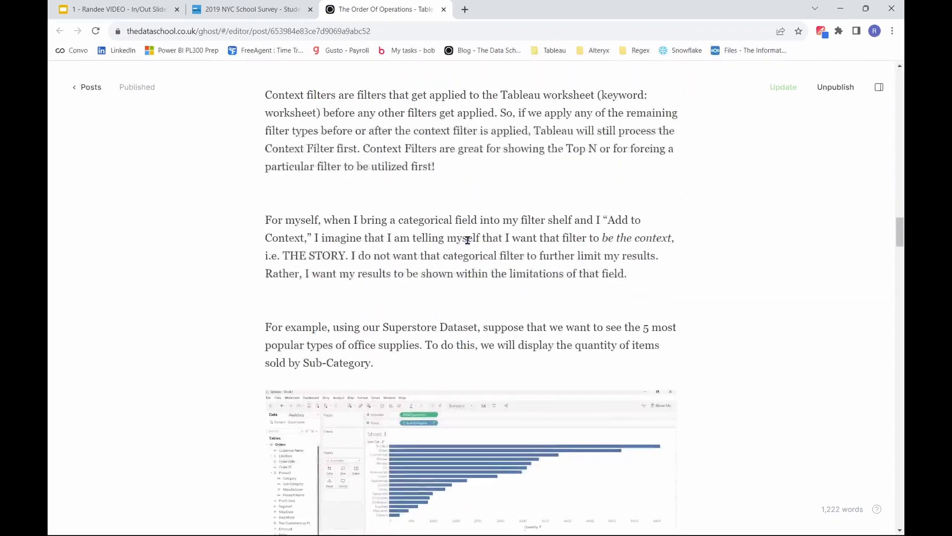
pyautogui.scroll(3)
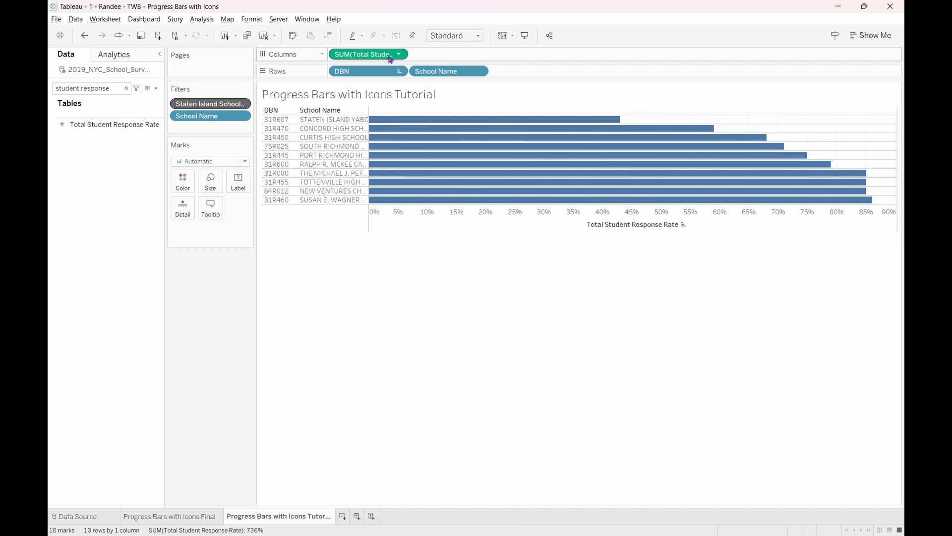
# Copy SUM(Total Student Response Rate) onto Columns and select the second measure's Marks card.
pyautogui.click(416, 54)
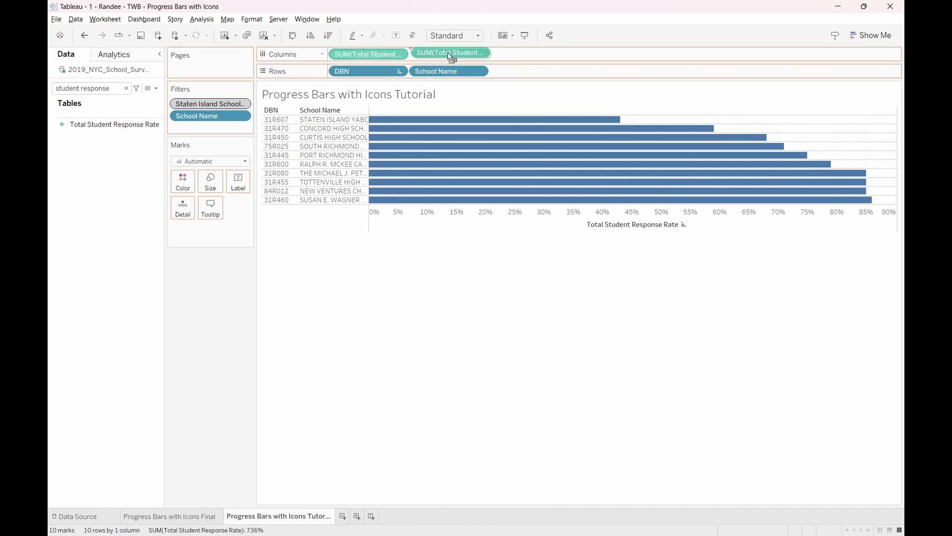
pyautogui.click(451, 54)
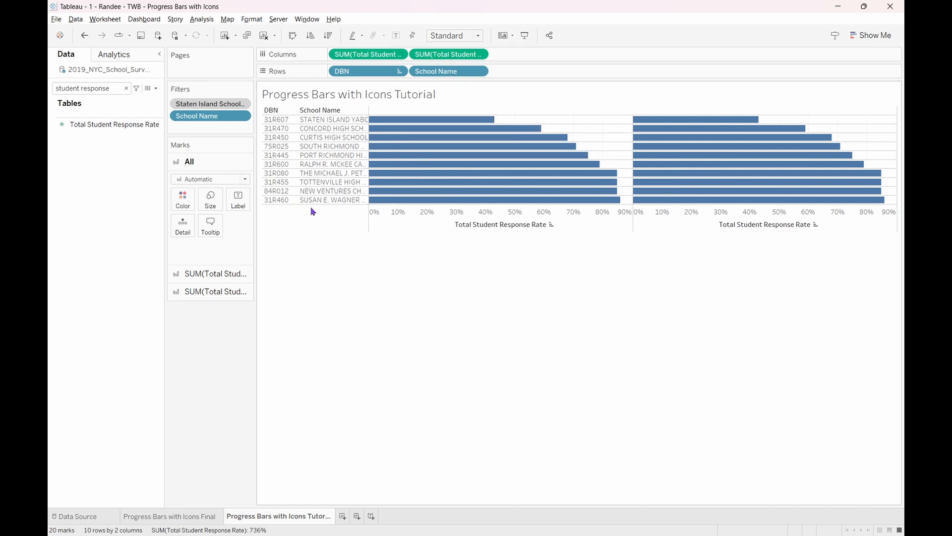
pyautogui.click(215, 274)
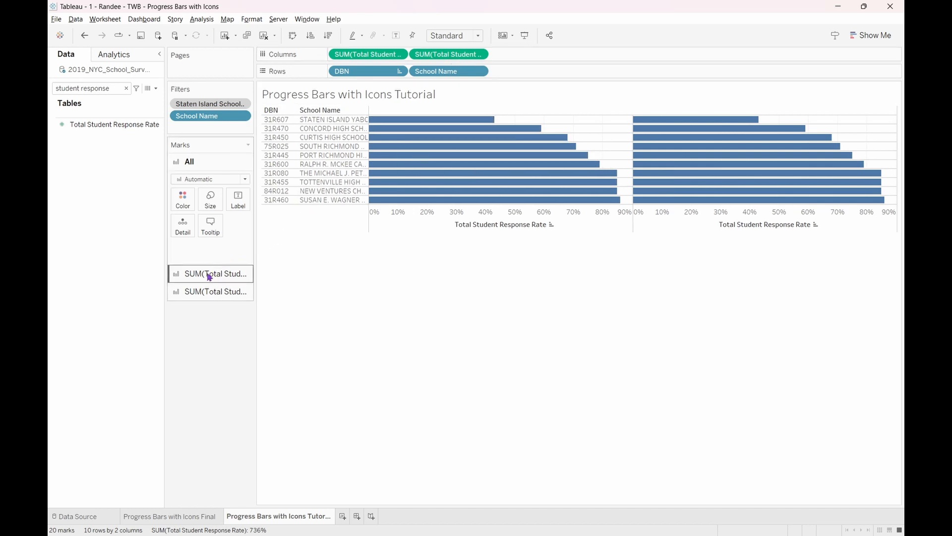
pyautogui.moveTo(215, 291)
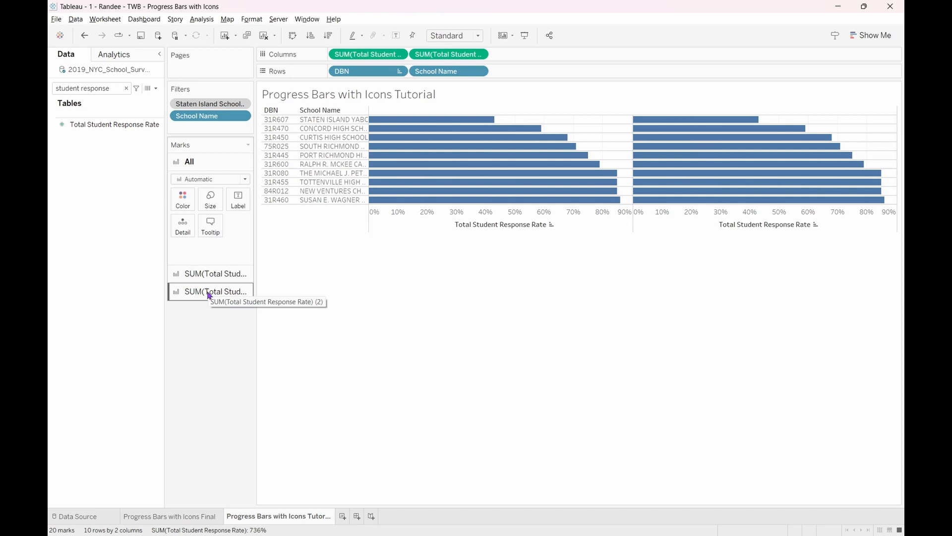
pyautogui.click(214, 291)
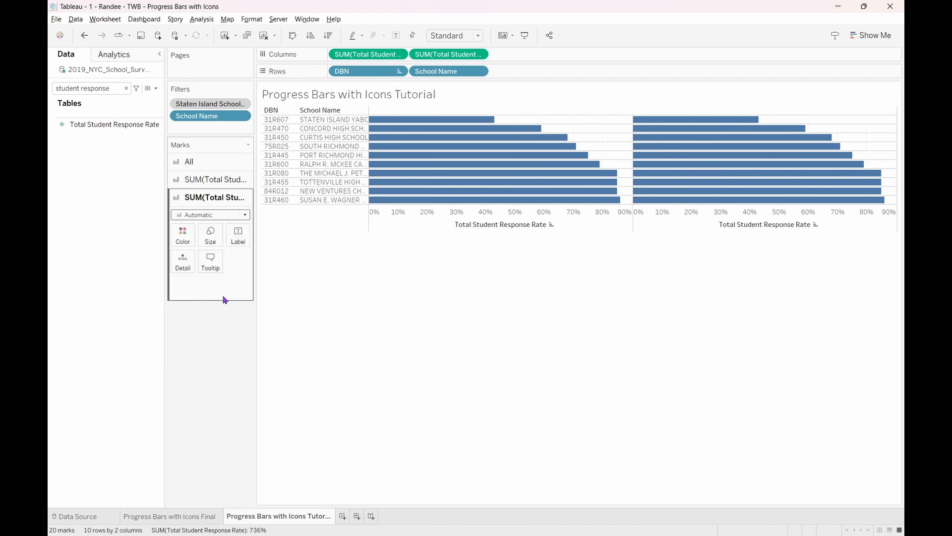
# Draw the second measure as a person-with-checkmark icon from the Random shape palette.
pyautogui.click(211, 214)
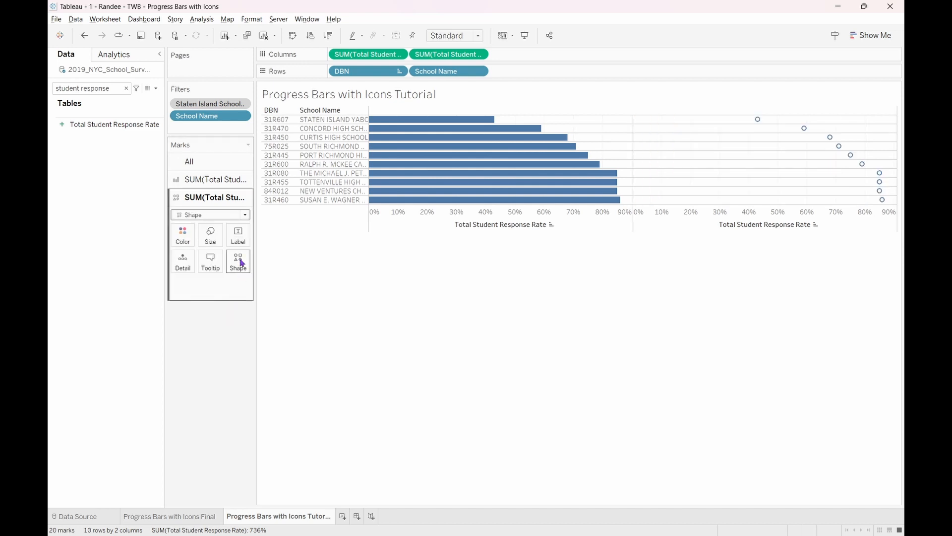
pyautogui.click(237, 260)
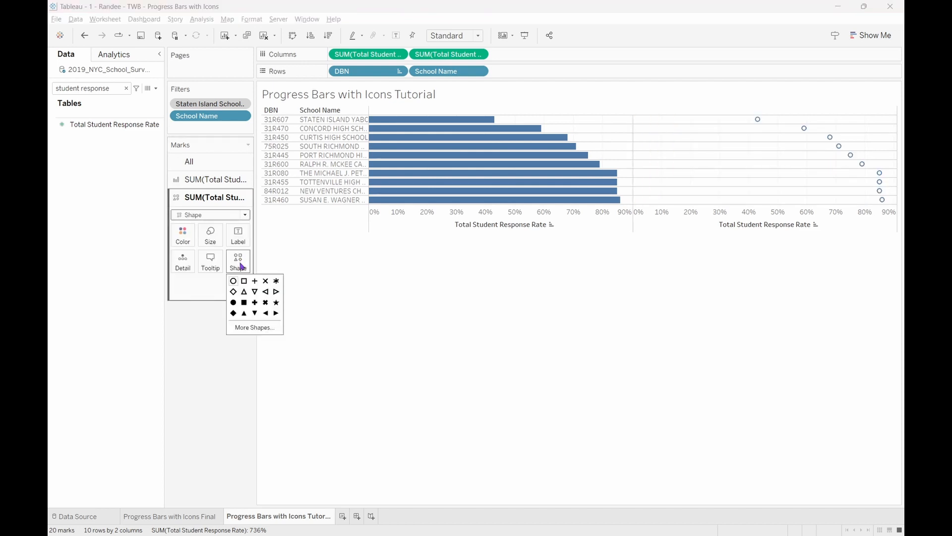
pyautogui.click(254, 328)
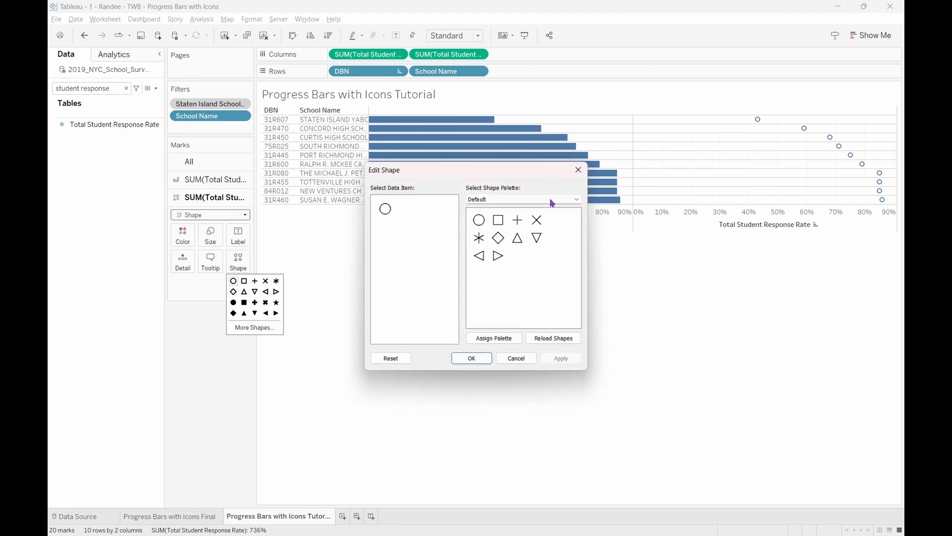
pyautogui.click(574, 200)
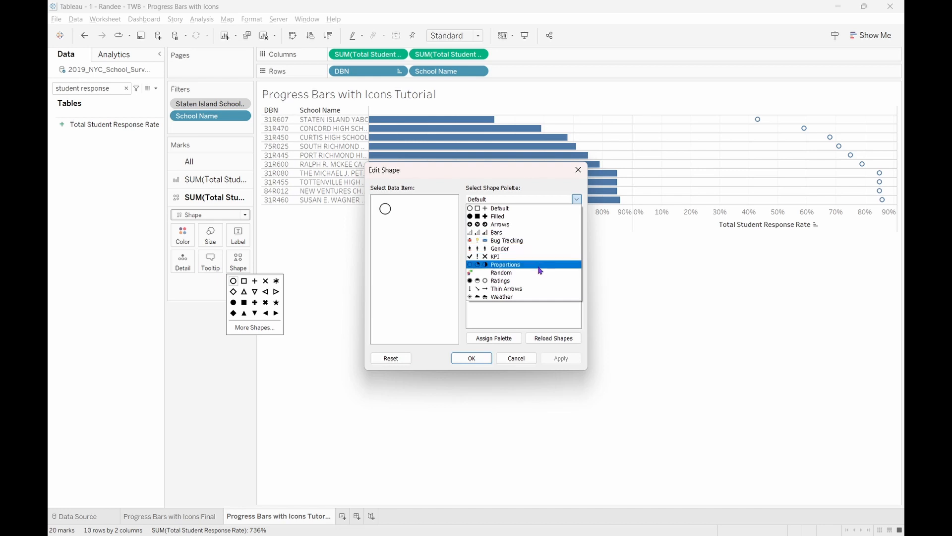
pyautogui.click(501, 273)
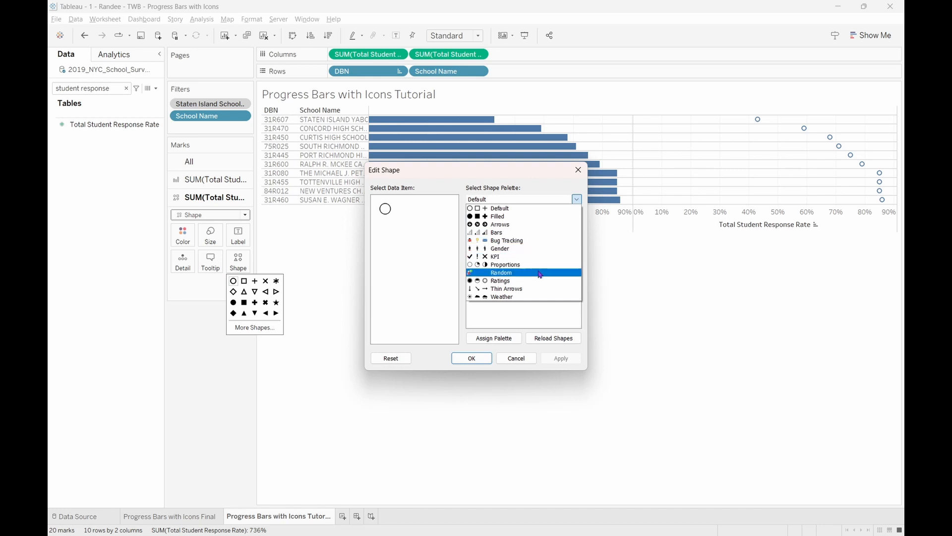
pyautogui.click(500, 272)
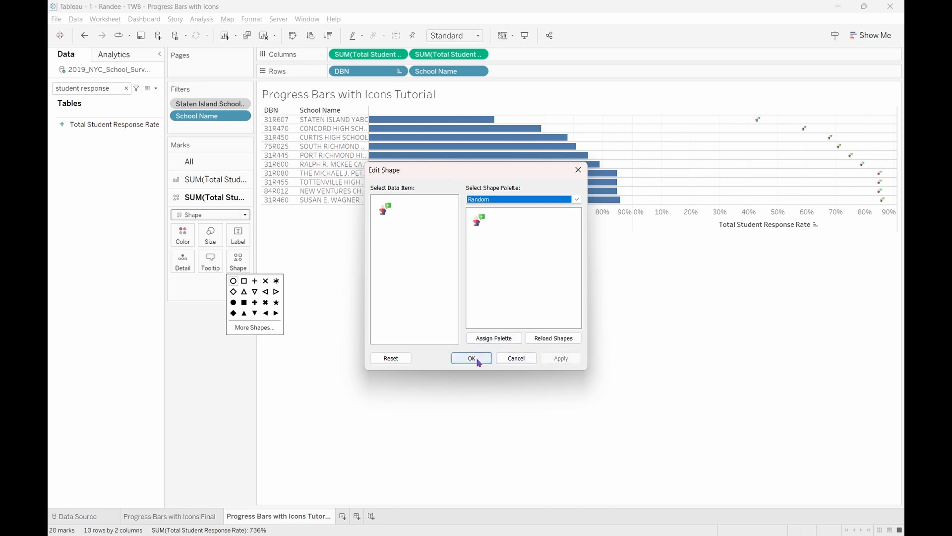
pyautogui.click(472, 357)
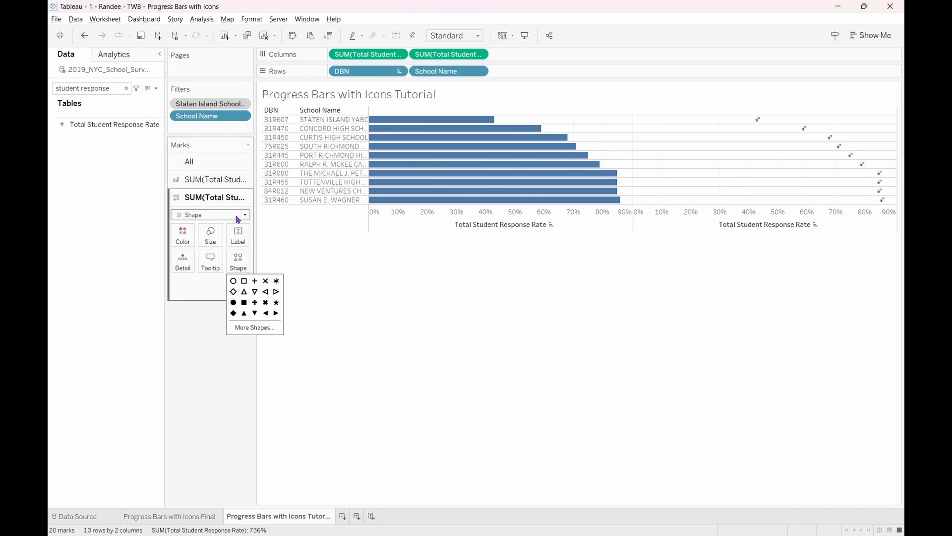
# Change the view fit from Standard to Entire View.
pyautogui.click(215, 179)
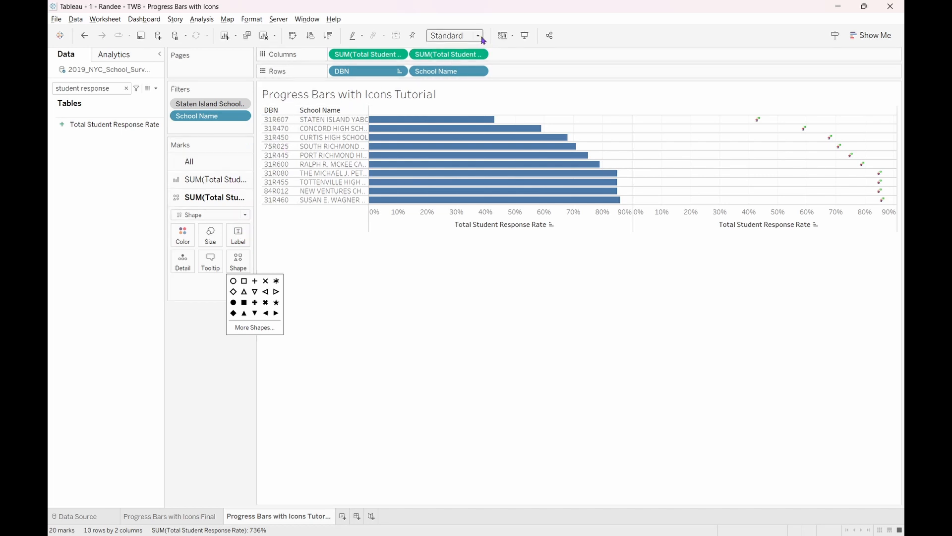
pyautogui.click(478, 35)
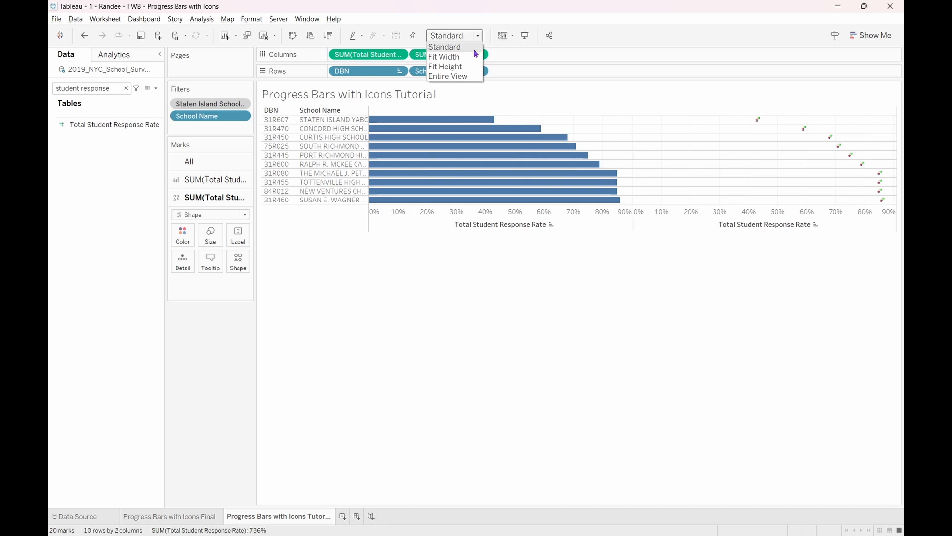
pyautogui.moveTo(448, 76)
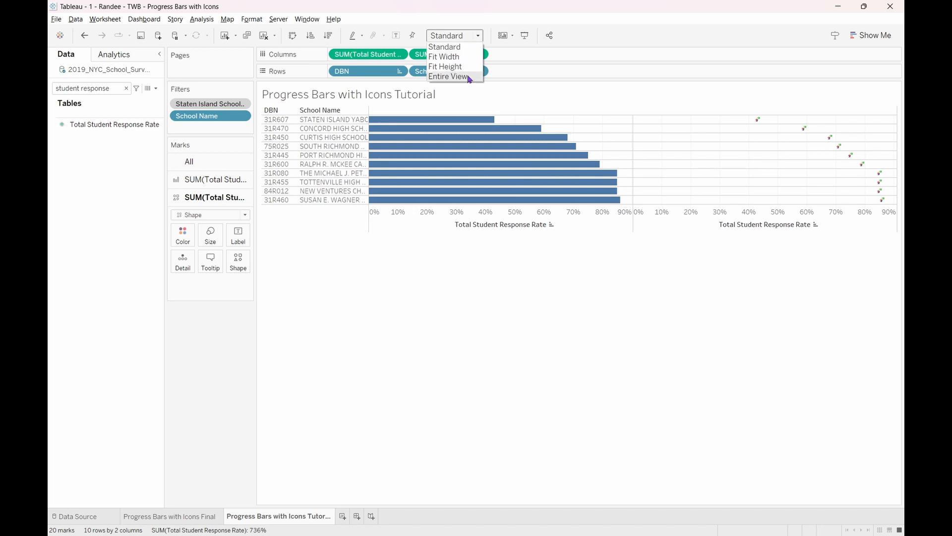
pyautogui.click(444, 47)
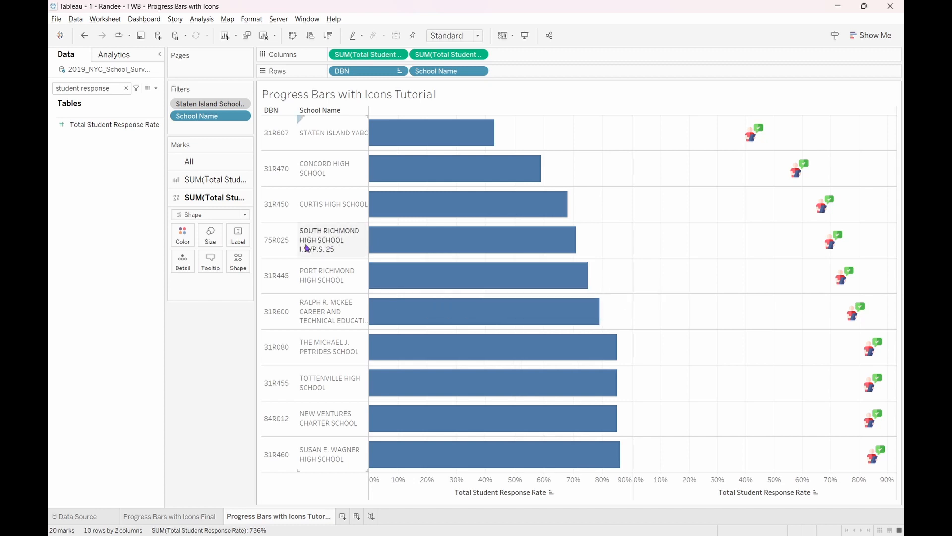
pyautogui.click(215, 179)
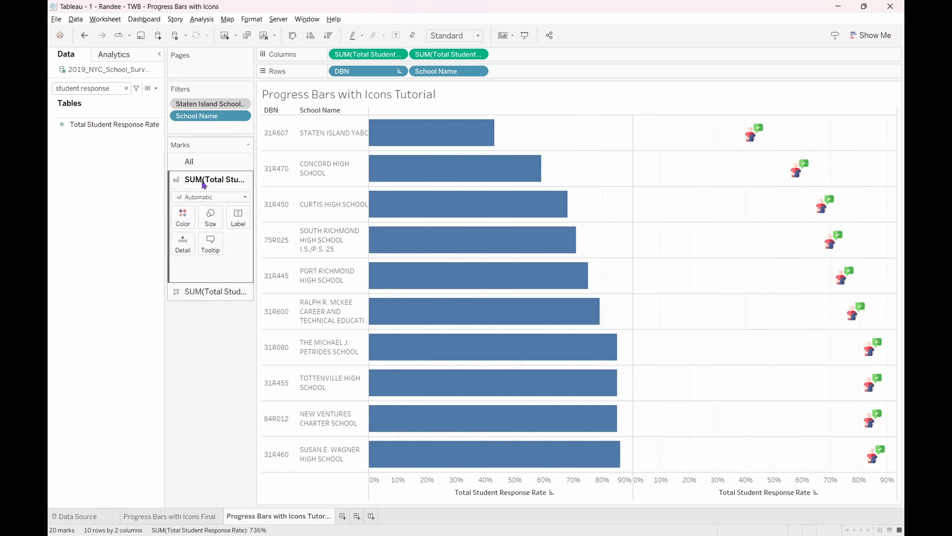
pyautogui.moveTo(210, 214)
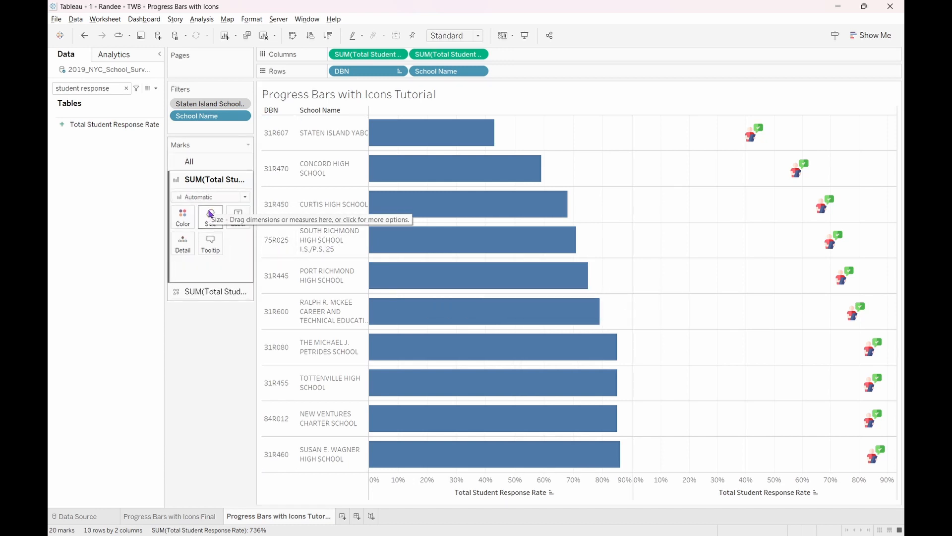
# Shrink the progress bar size and enlarge the person-with-checkmark icon markers.
pyautogui.click(209, 216)
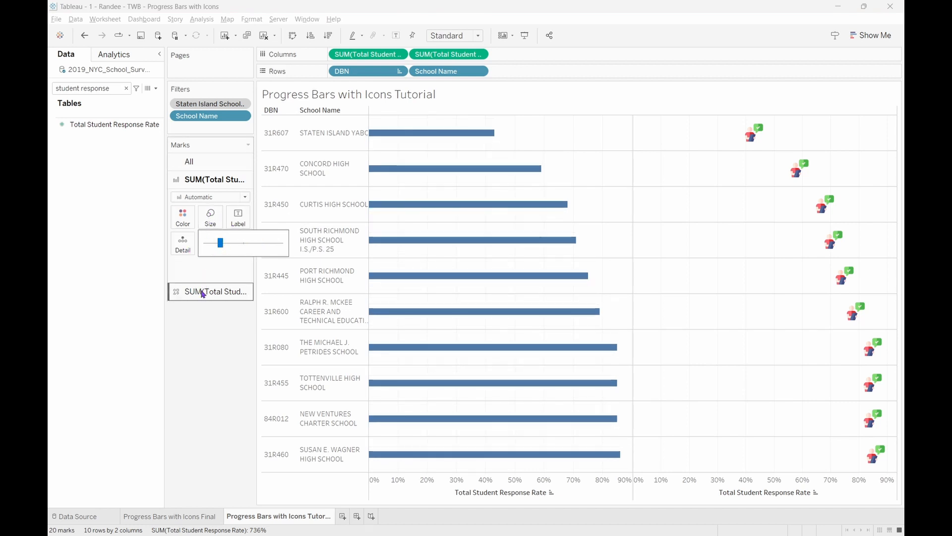
pyautogui.click(210, 292)
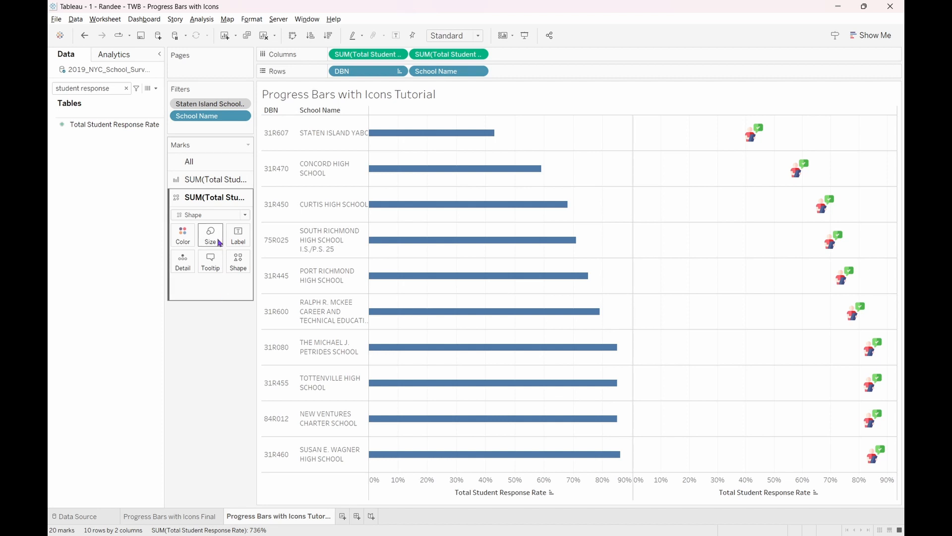
pyautogui.click(209, 233)
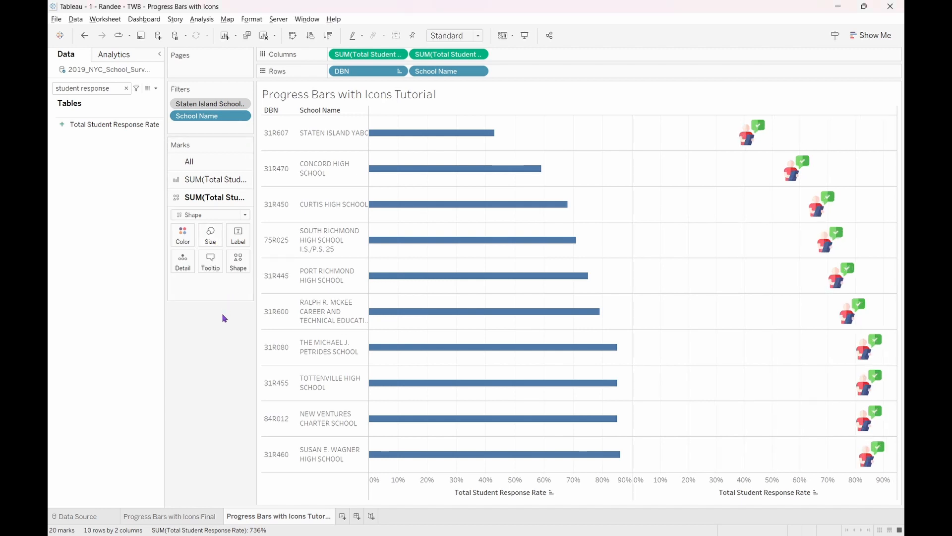
pyautogui.moveTo(408, 202)
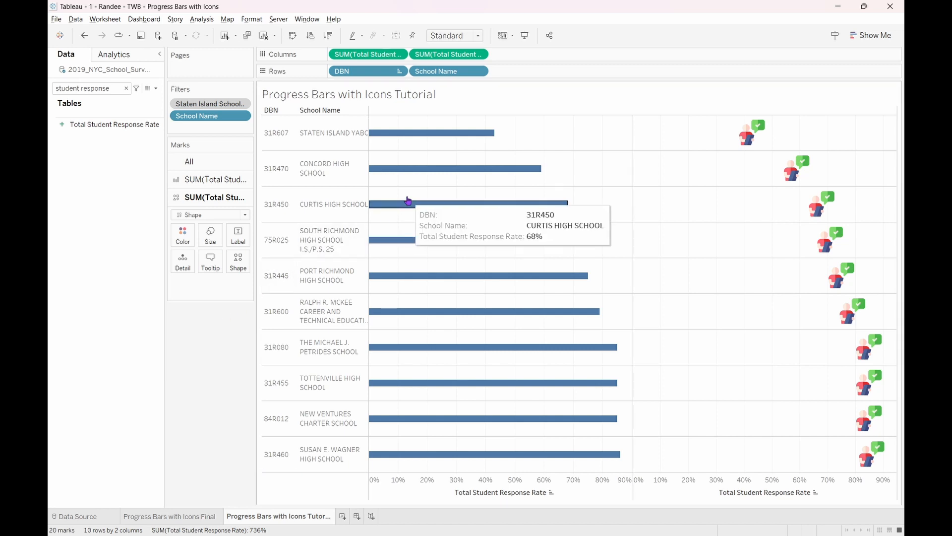
pyautogui.moveTo(494, 151)
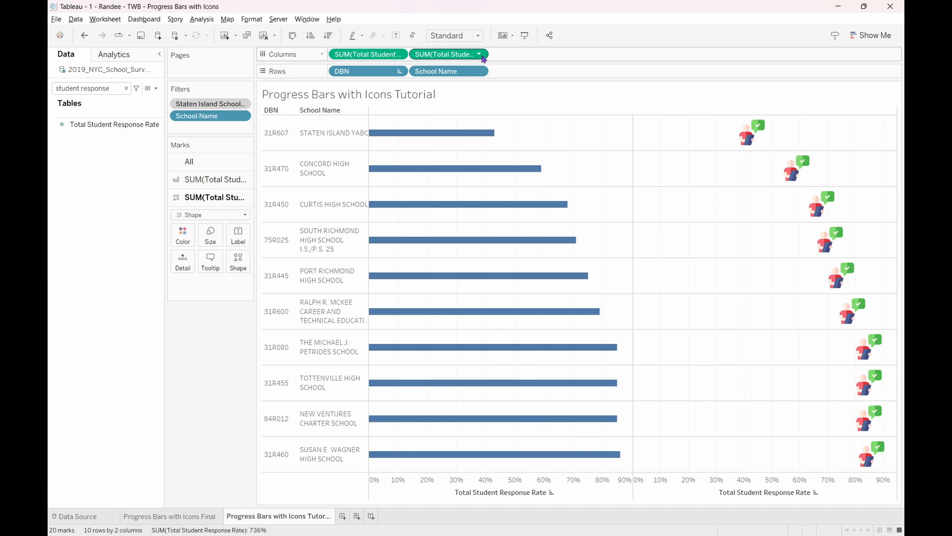
# Combine both SUM(Total Student Response Rate) measures on a shared dual axis.
pyautogui.click(478, 54)
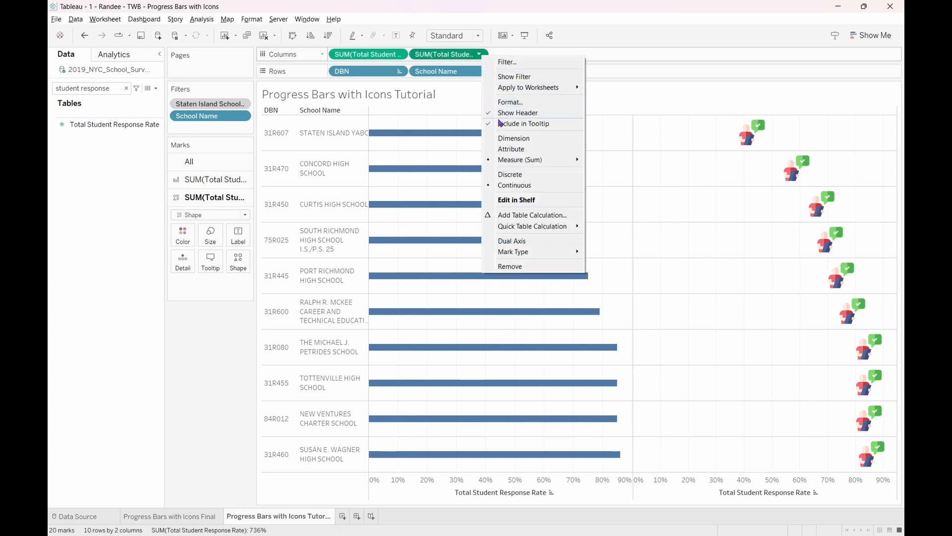
pyautogui.moveTo(512, 241)
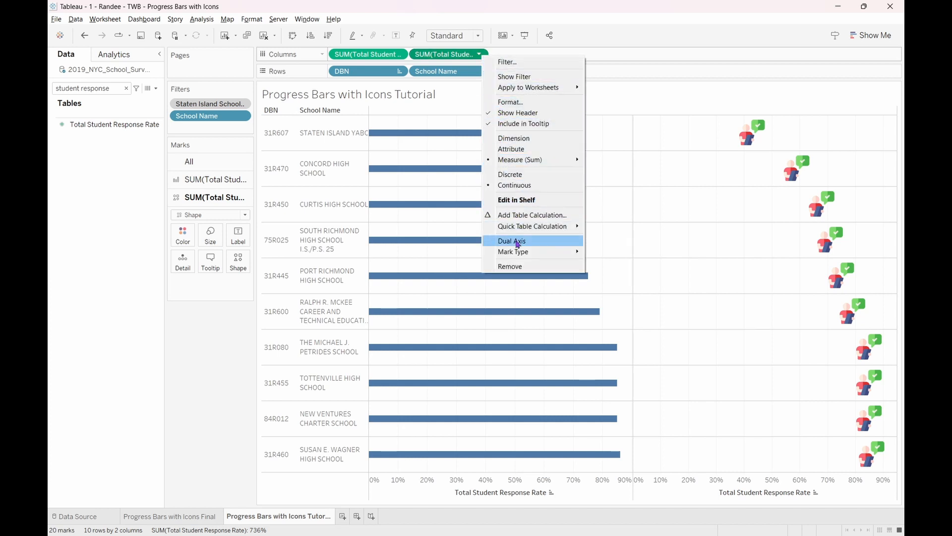
pyautogui.click(512, 241)
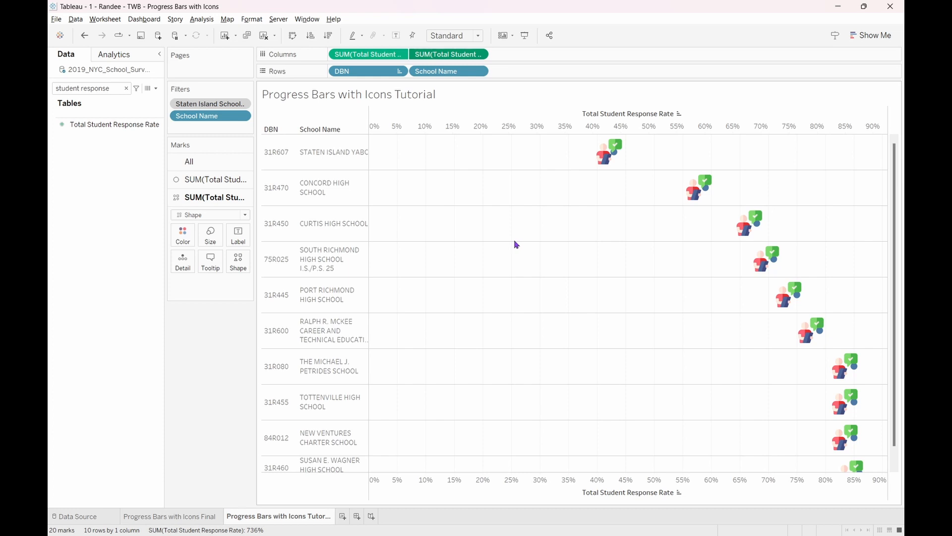
pyautogui.moveTo(467, 262)
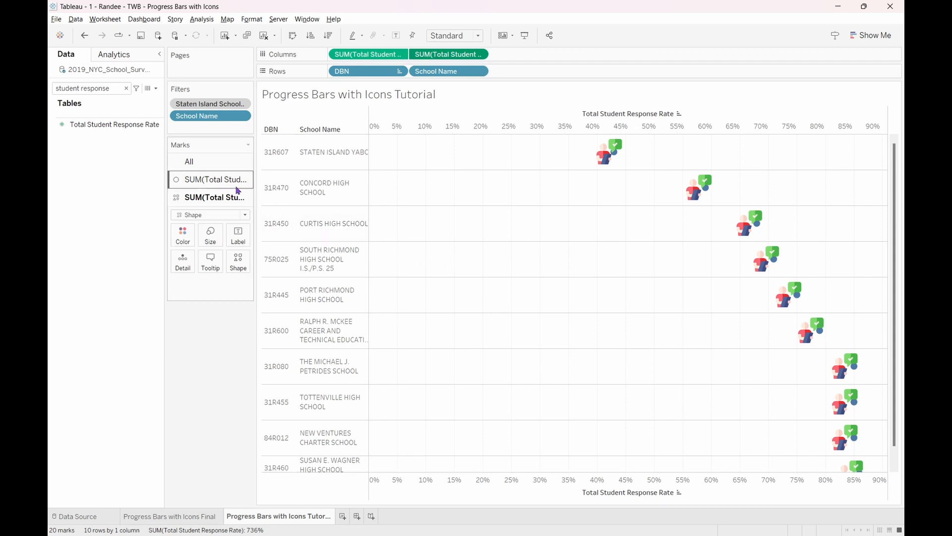
# Change the first response-rate layer's mark type from Automatic to Bar.
pyautogui.click(214, 179)
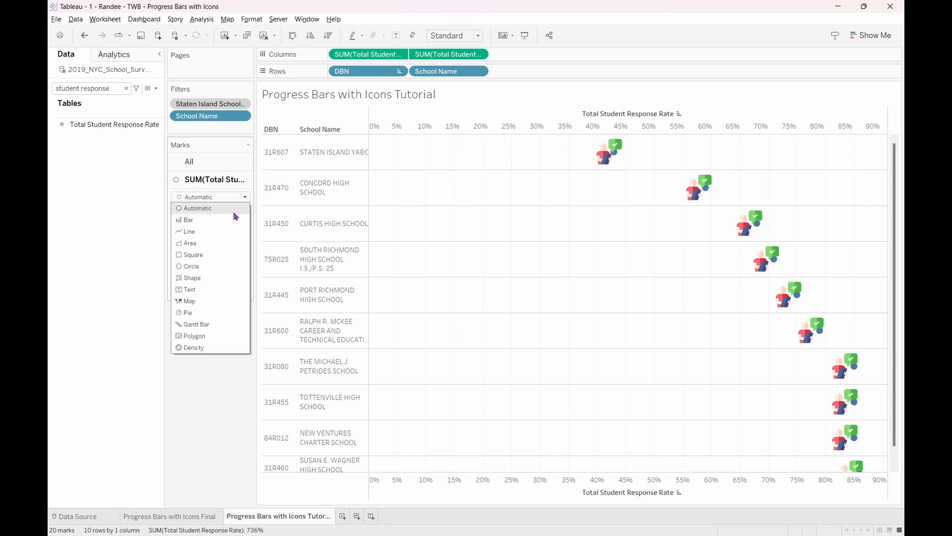
pyautogui.click(188, 219)
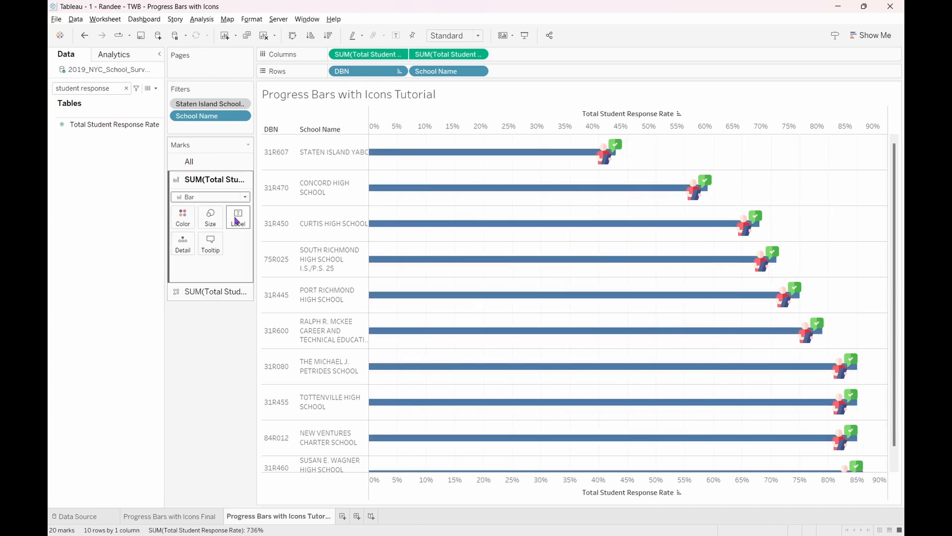
pyautogui.click(216, 291)
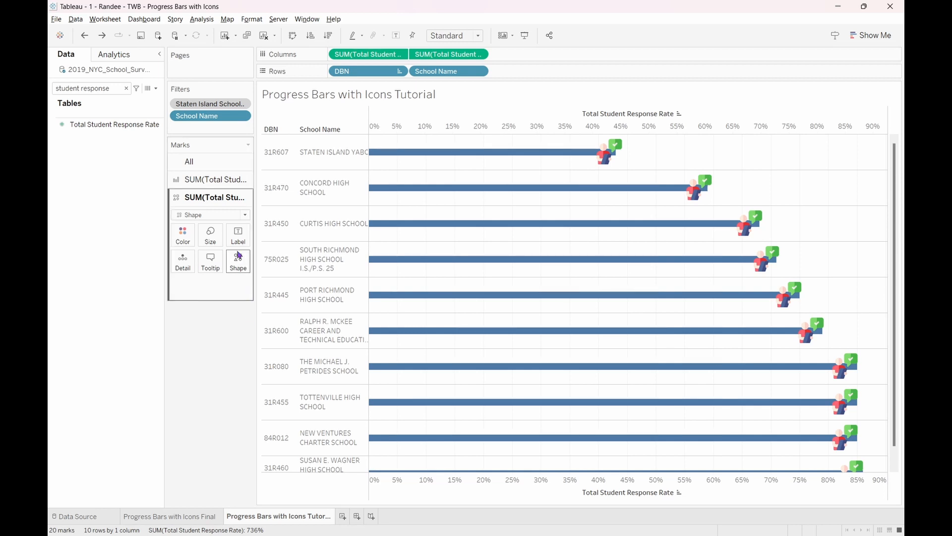
# Label each icon with its percentage in size 12 bold, matching mark colour.
pyautogui.click(237, 236)
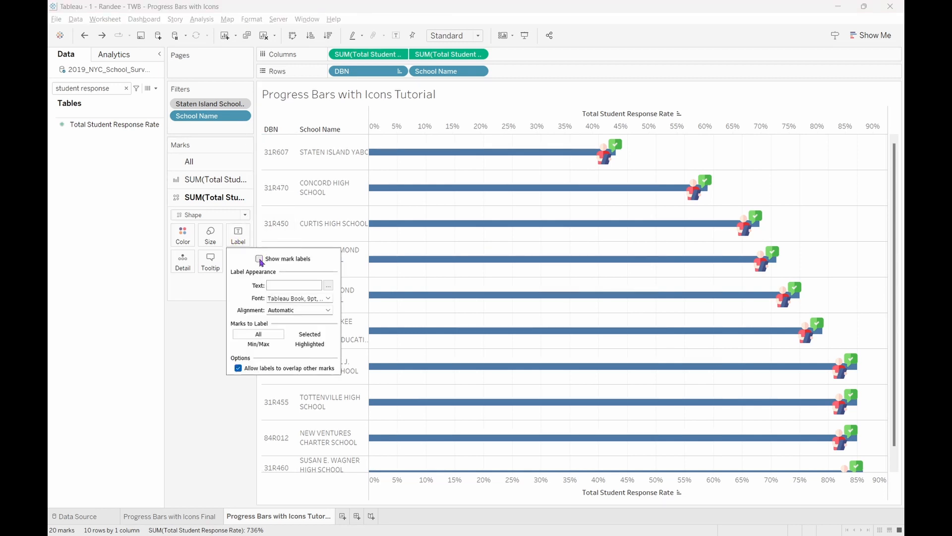
pyautogui.click(259, 259)
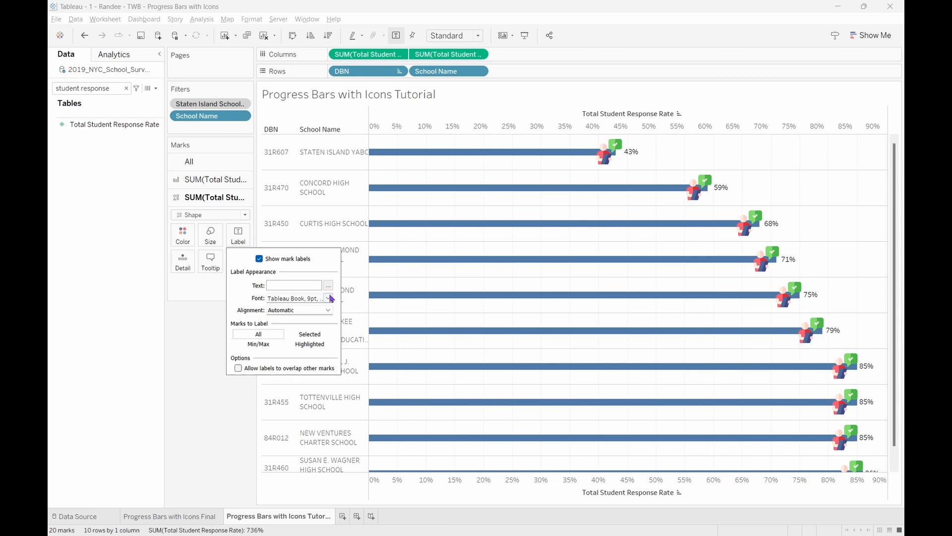
pyautogui.click(330, 297)
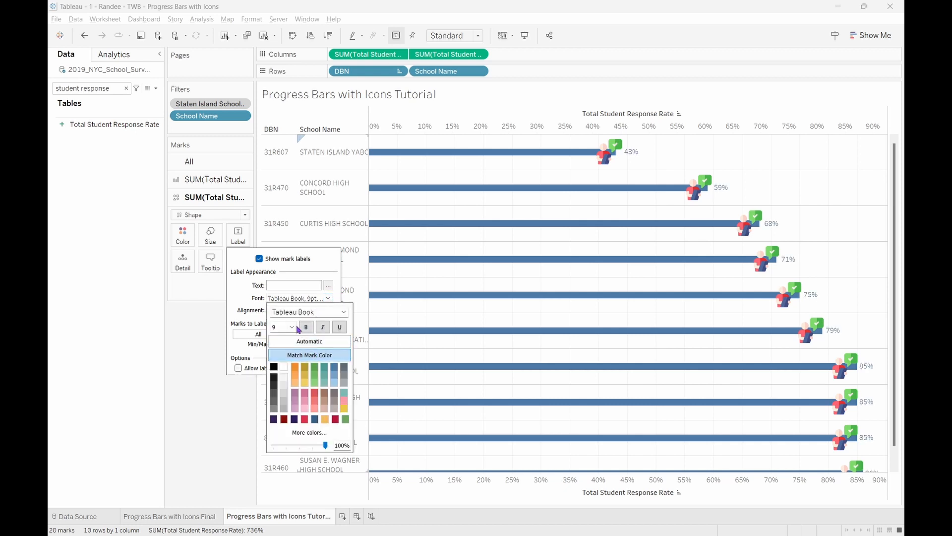
pyautogui.click(282, 327)
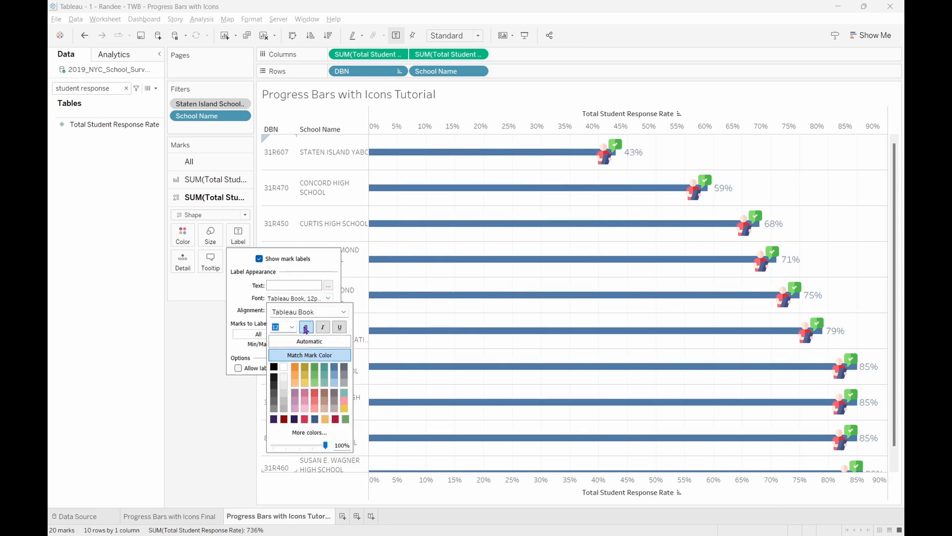
pyautogui.click(220, 341)
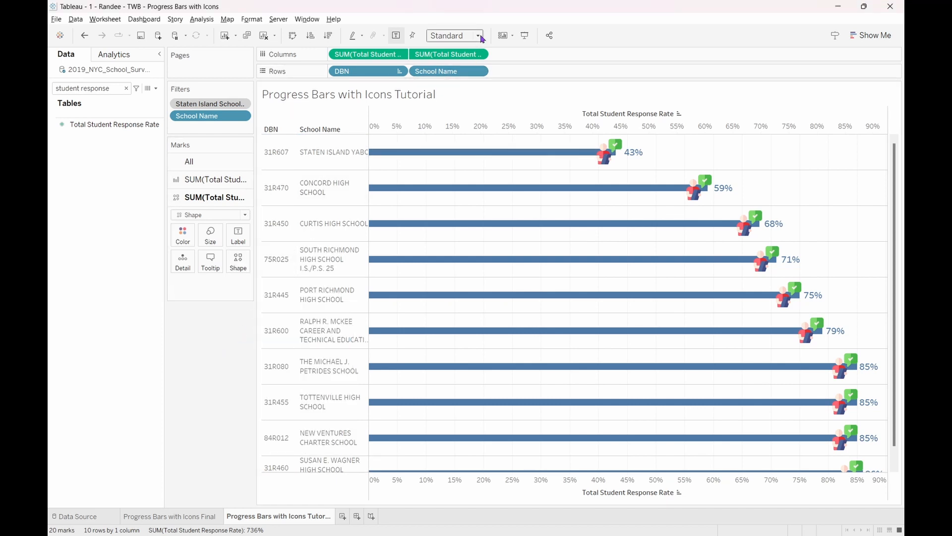
# Fit the chart to Entire View and set row divider borders to None.
pyautogui.click(452, 35)
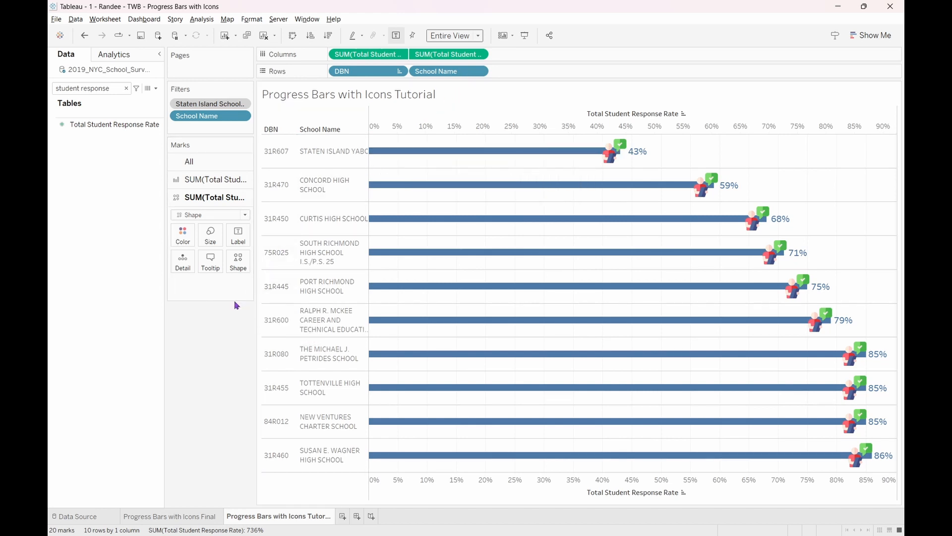
pyautogui.click(149, 121)
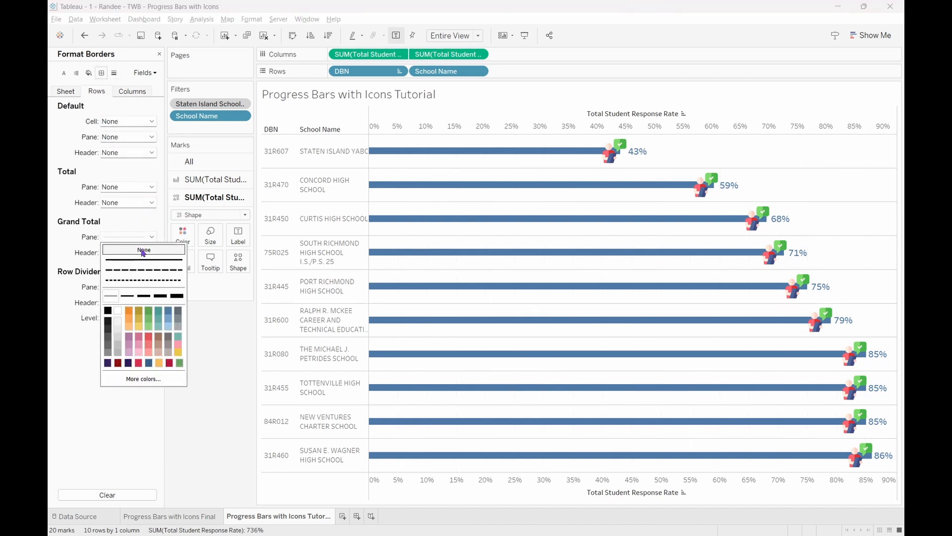
pyautogui.click(143, 250)
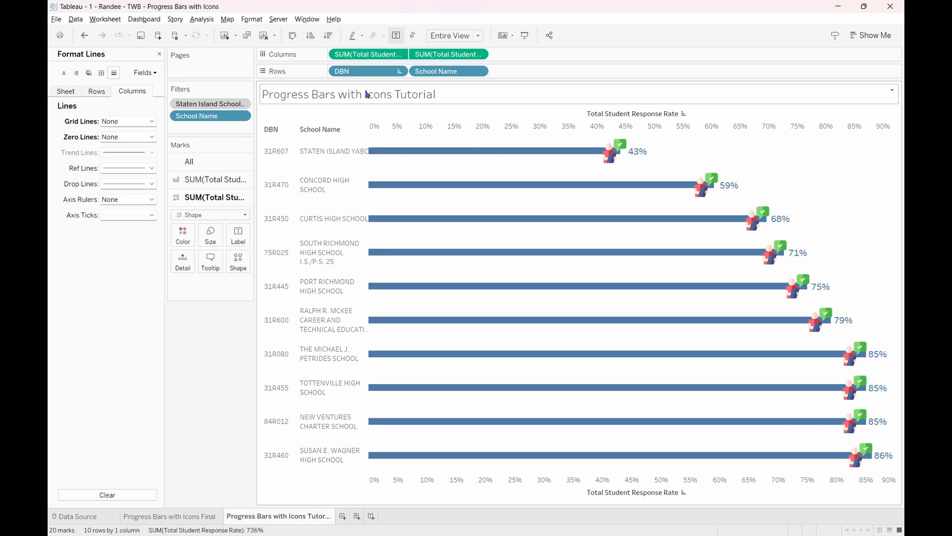
# Title the sheet 'Top 10 Staten Island Schools with Lowest Student Response Rates'.
pyautogui.doubleClick(348, 94)
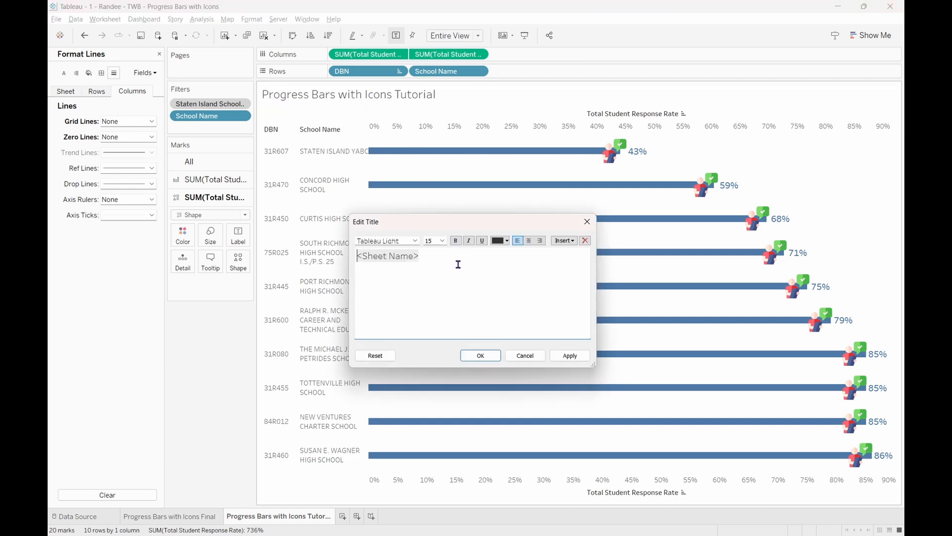
pyautogui.write('Top')
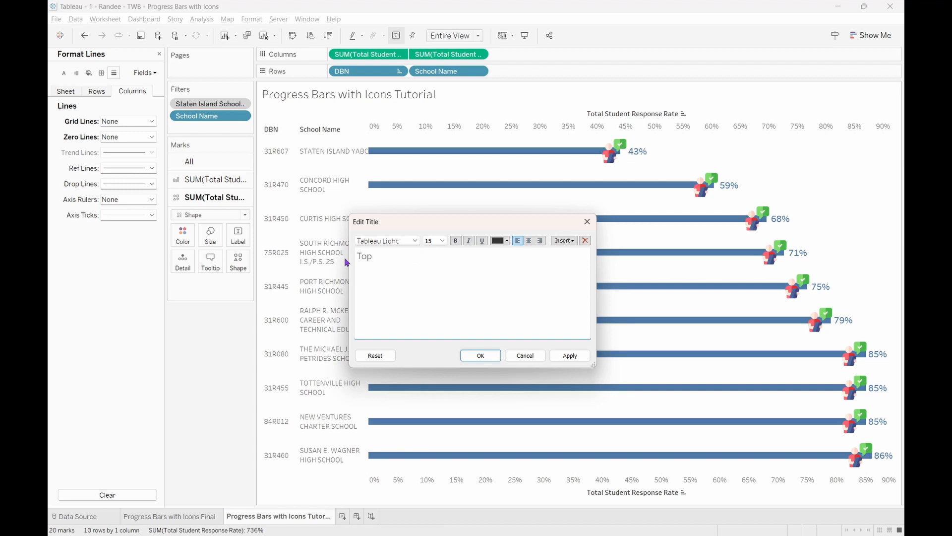
pyautogui.write('10 Staten')
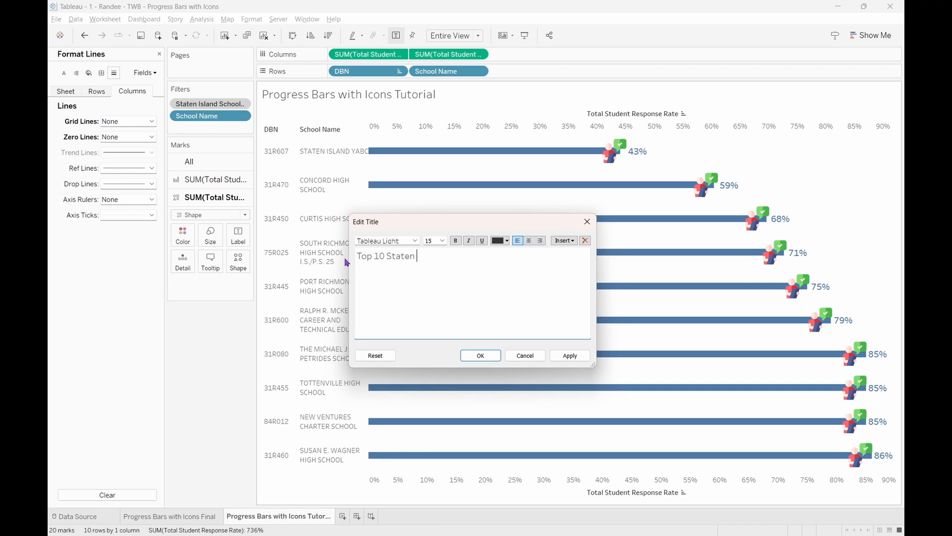
pyautogui.write('Island Schools with Lowest Student Response')
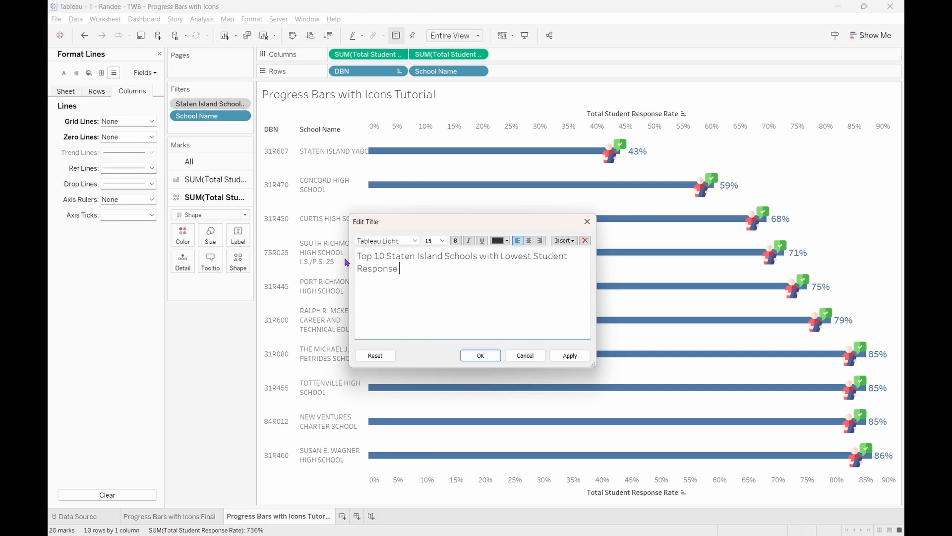
pyautogui.write('Rates')
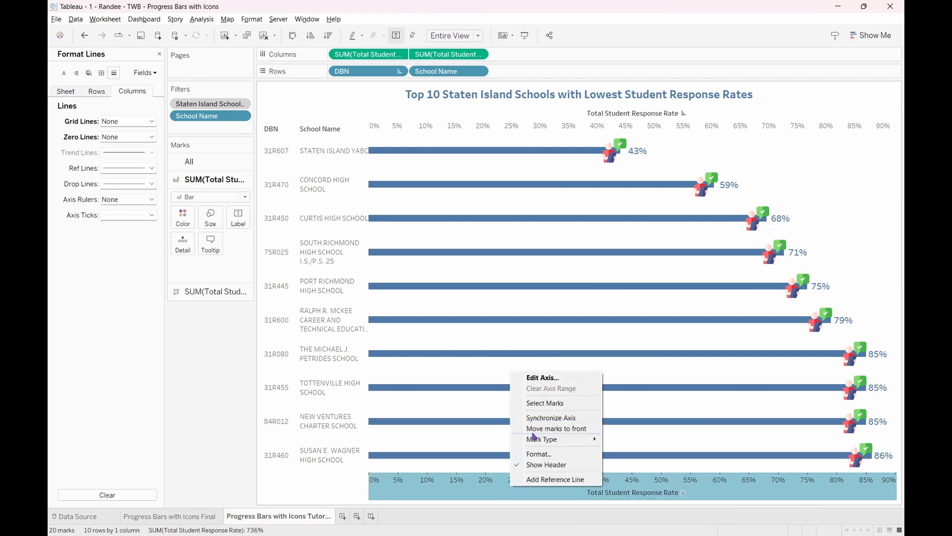
pyautogui.moveTo(545, 464)
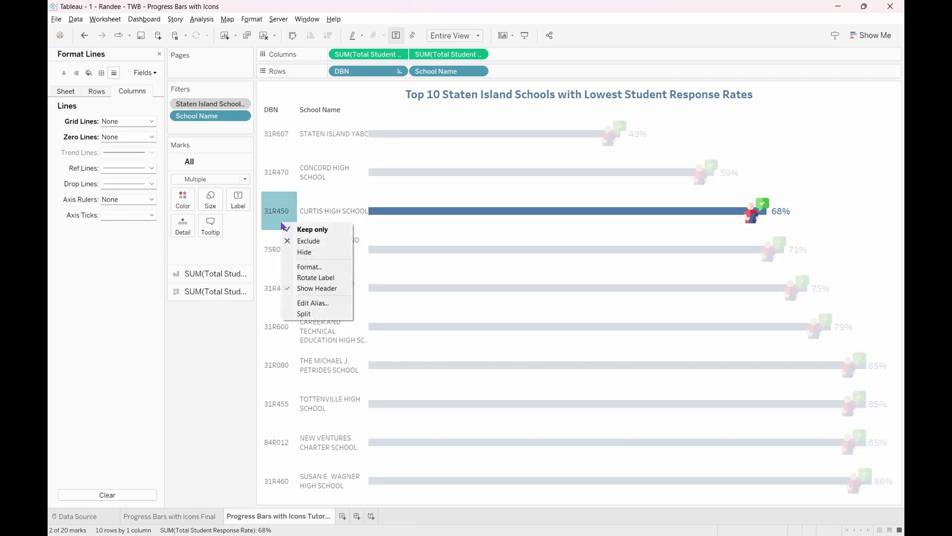
# Hide the DBN column header, leaving school names beside the bars.
pyautogui.click(304, 252)
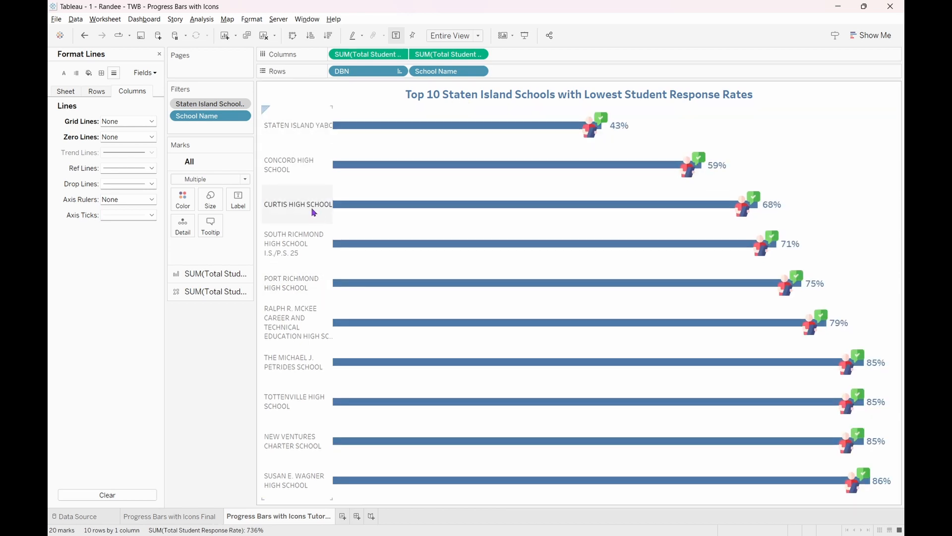
pyautogui.click(297, 203)
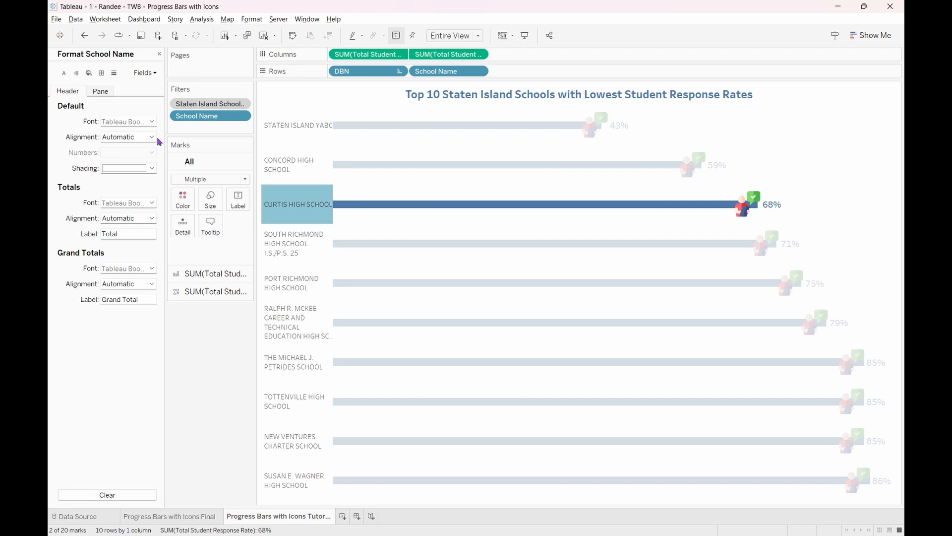
# Format the school names as bold blue text with center alignment.
pyautogui.click(151, 121)
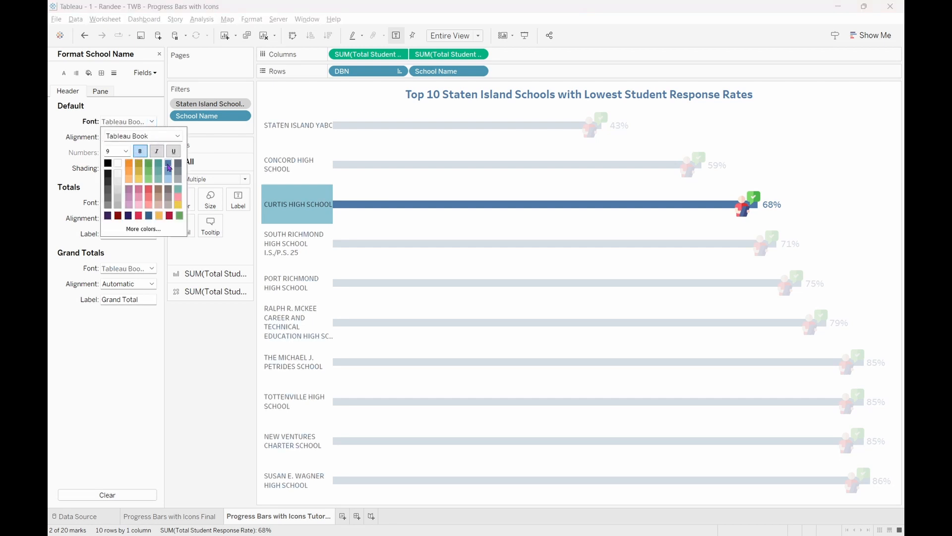
pyautogui.click(151, 136)
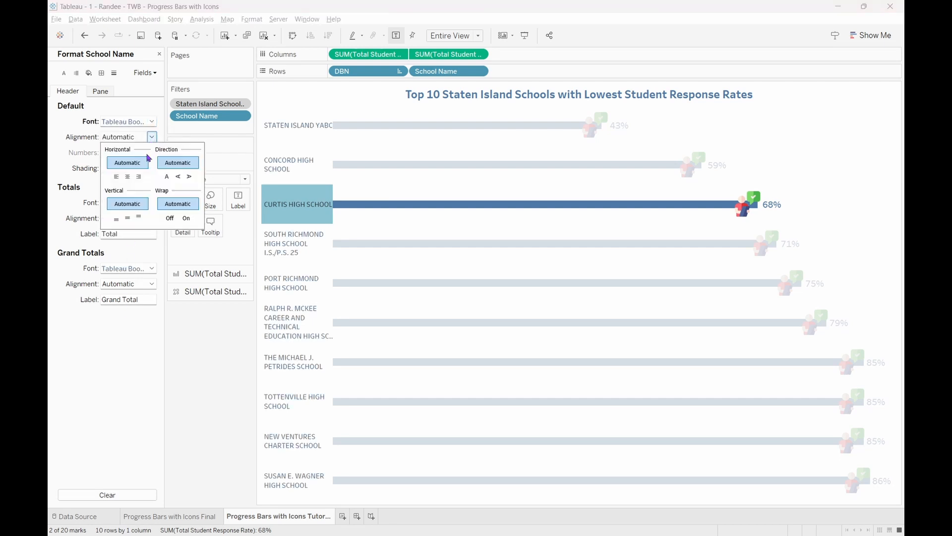
pyautogui.click(127, 176)
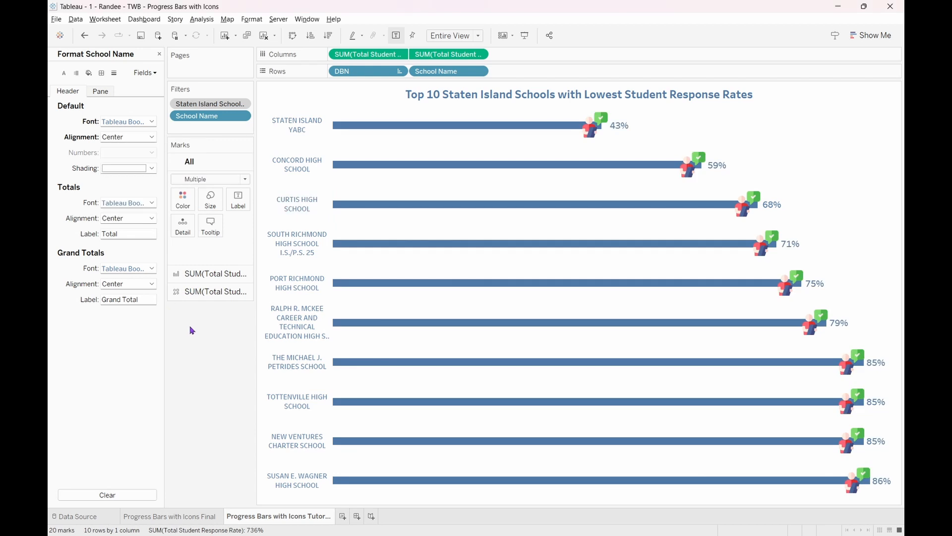
pyautogui.moveTo(820, 159)
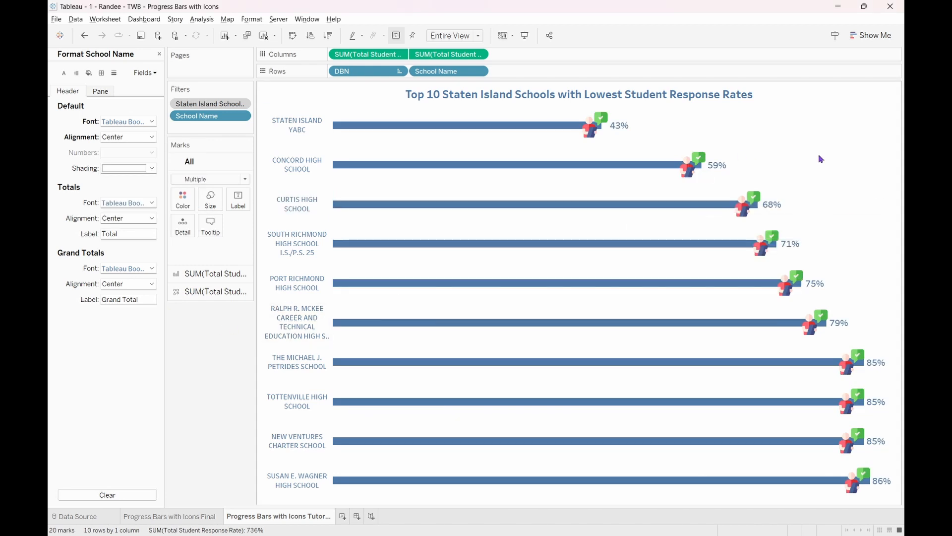